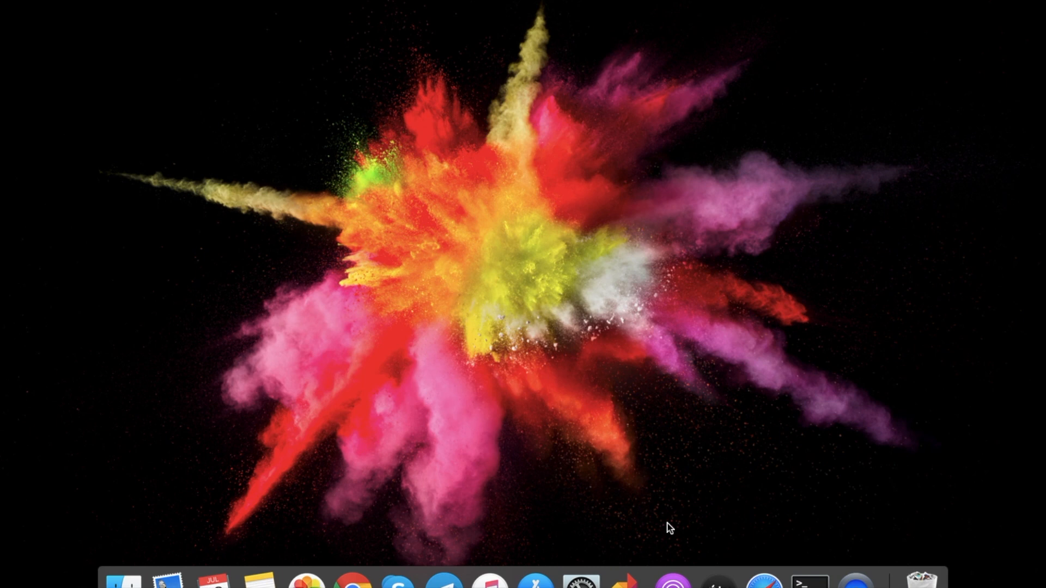
# Launch Chrome from the Dock and view the Autodesk Education Community home page
pyautogui.click(348, 577)
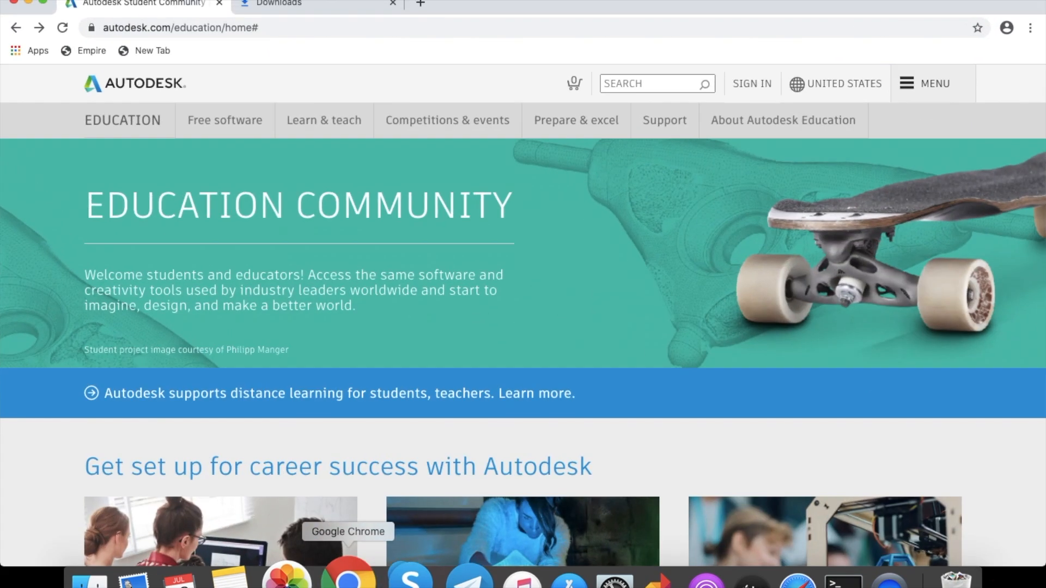
pyautogui.scroll(-3)
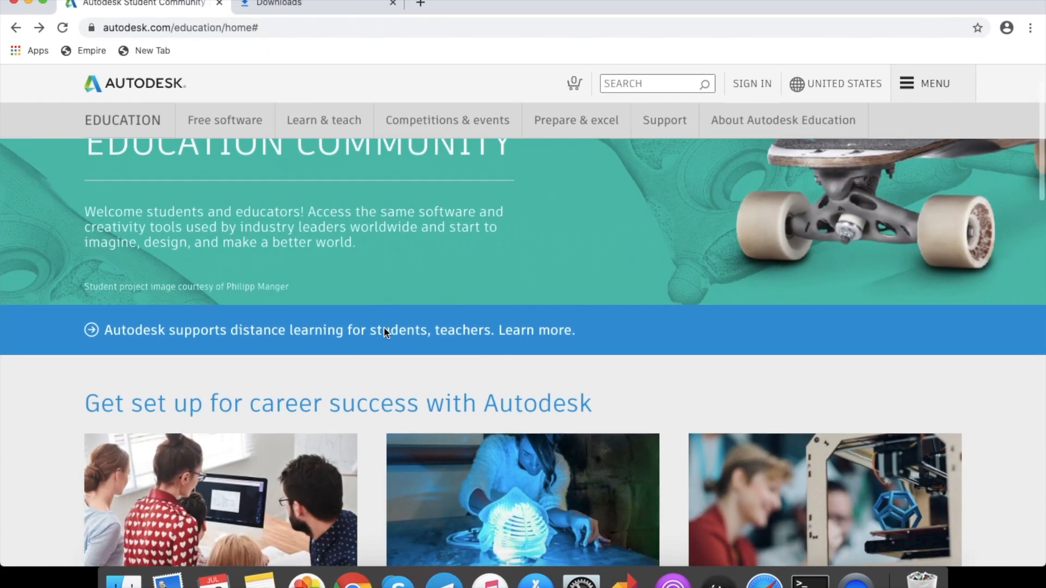
pyautogui.scroll(3)
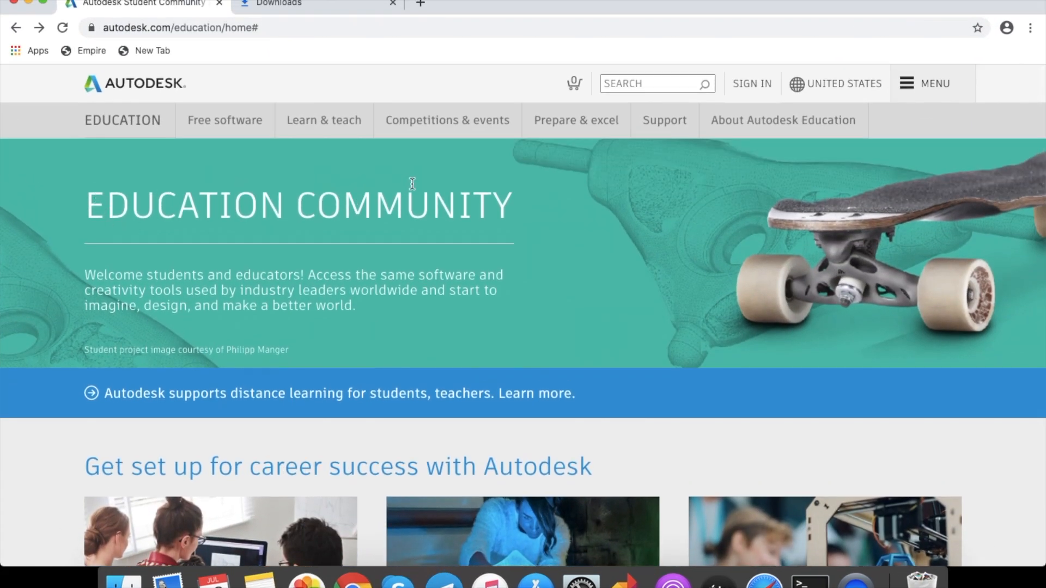
# Sign in to the Autodesk account with email and password, up to two-step verification
pyautogui.click(751, 83)
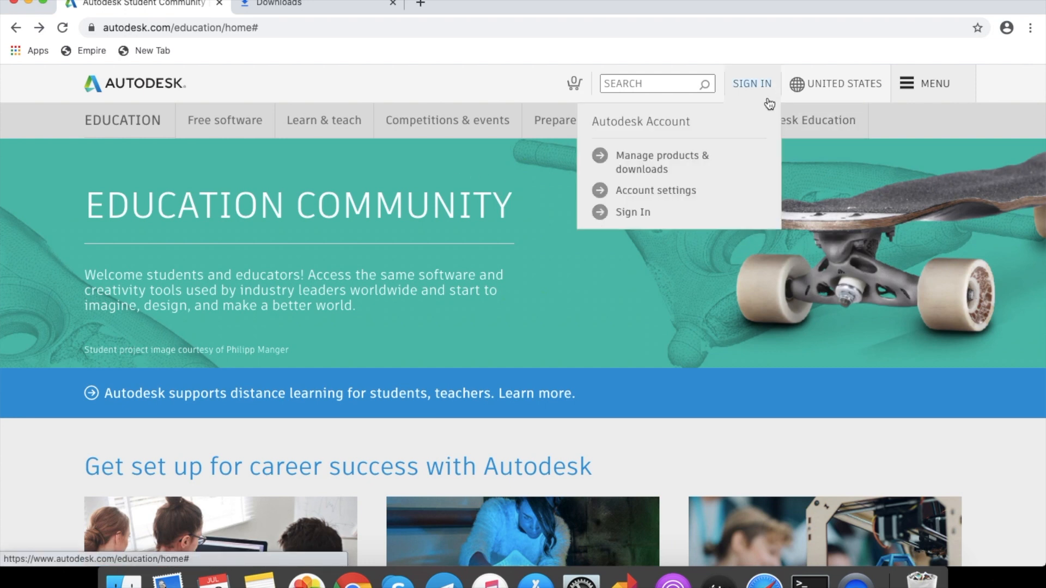
pyautogui.moveTo(632, 211)
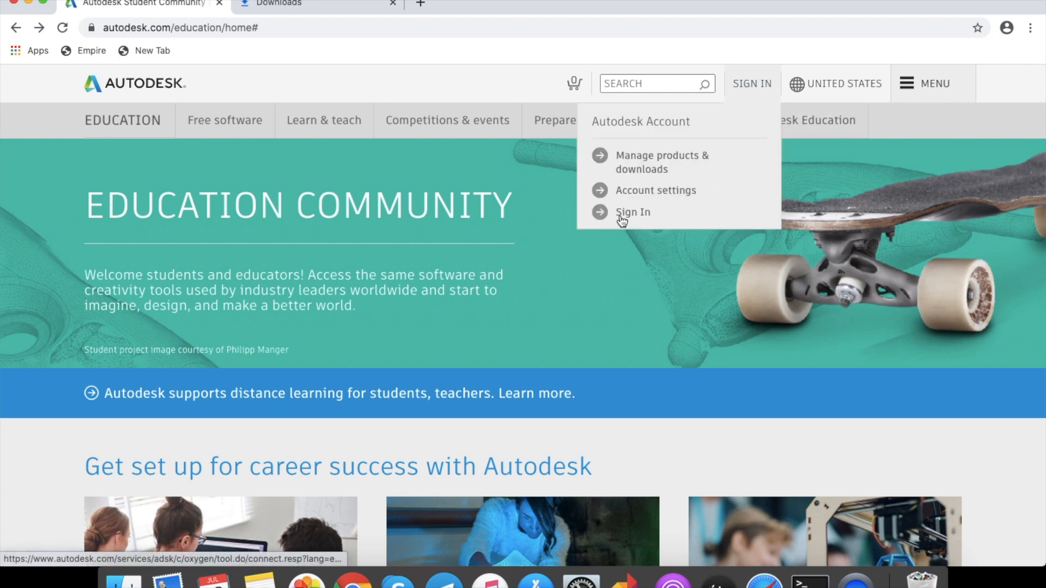
pyautogui.click(631, 212)
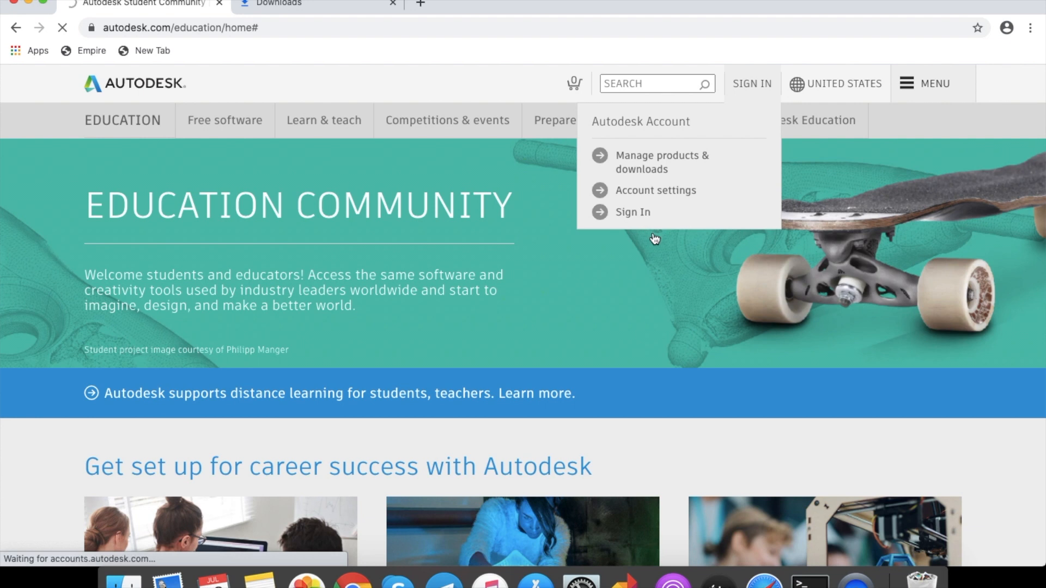
pyautogui.click(632, 212)
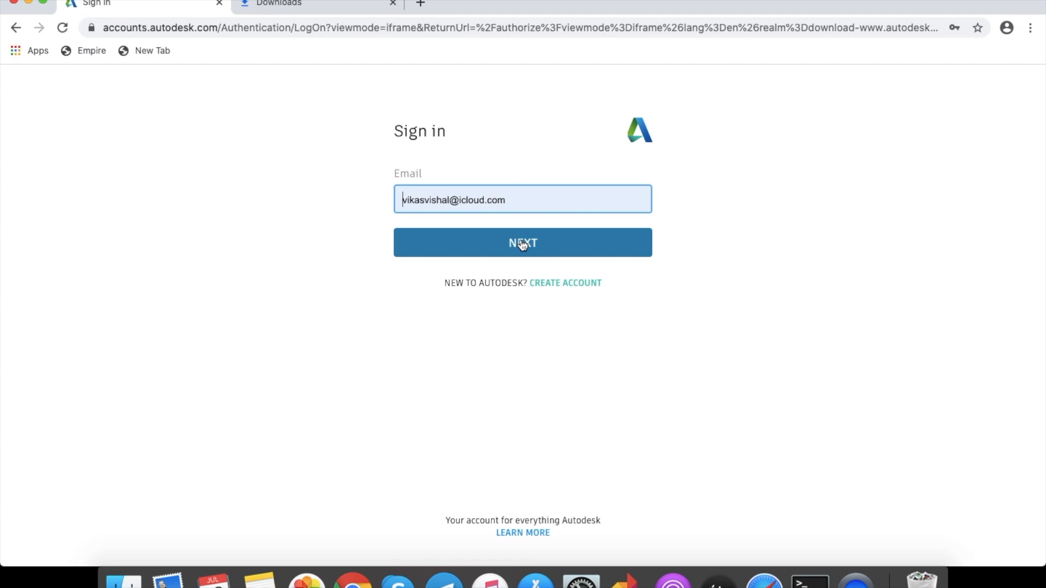
pyautogui.click(522, 243)
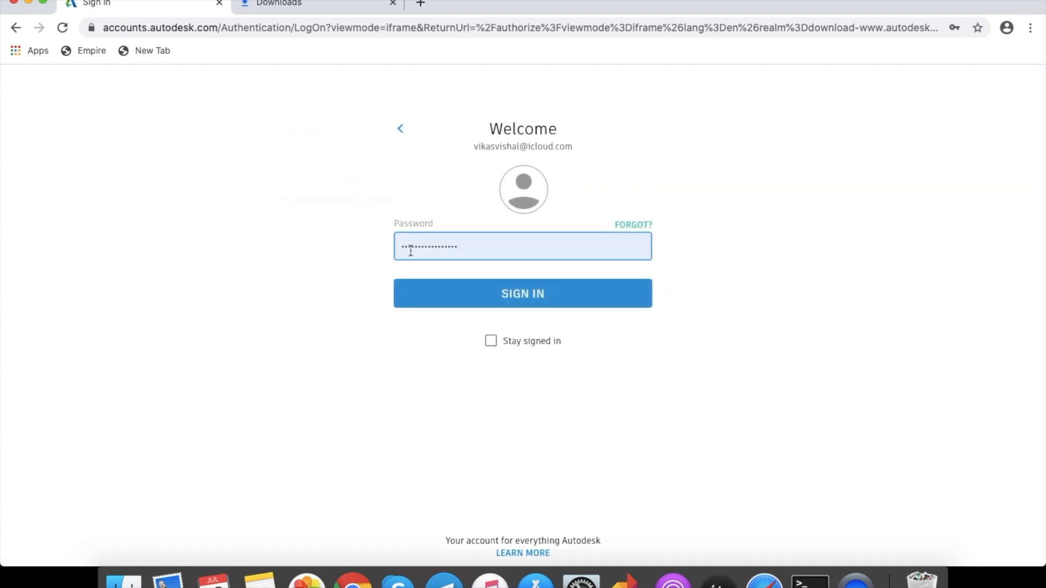
pyautogui.click(523, 294)
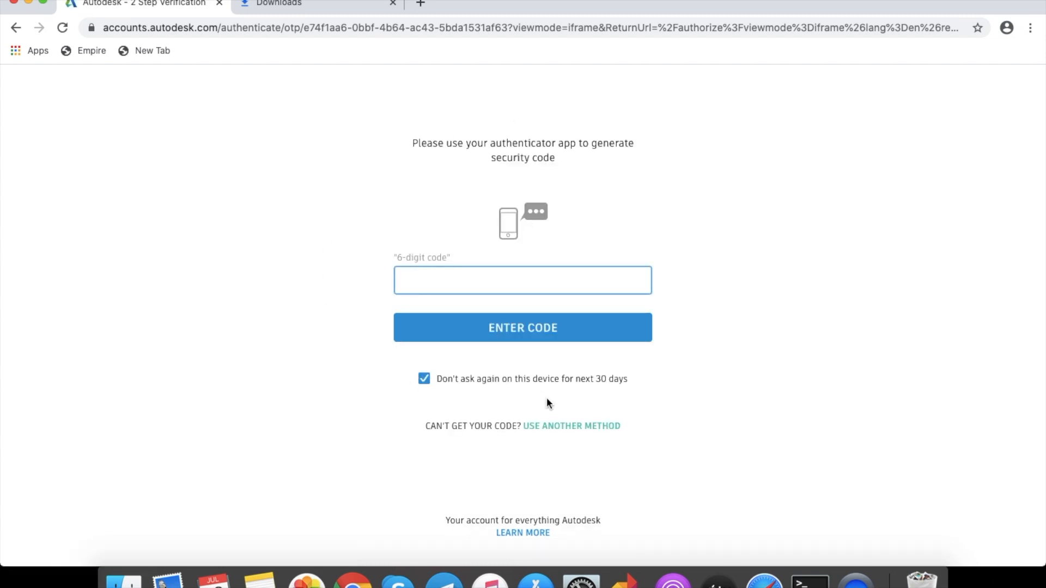
# Switch two-step verification to the Email me method and send the security code
pyautogui.click(570, 425)
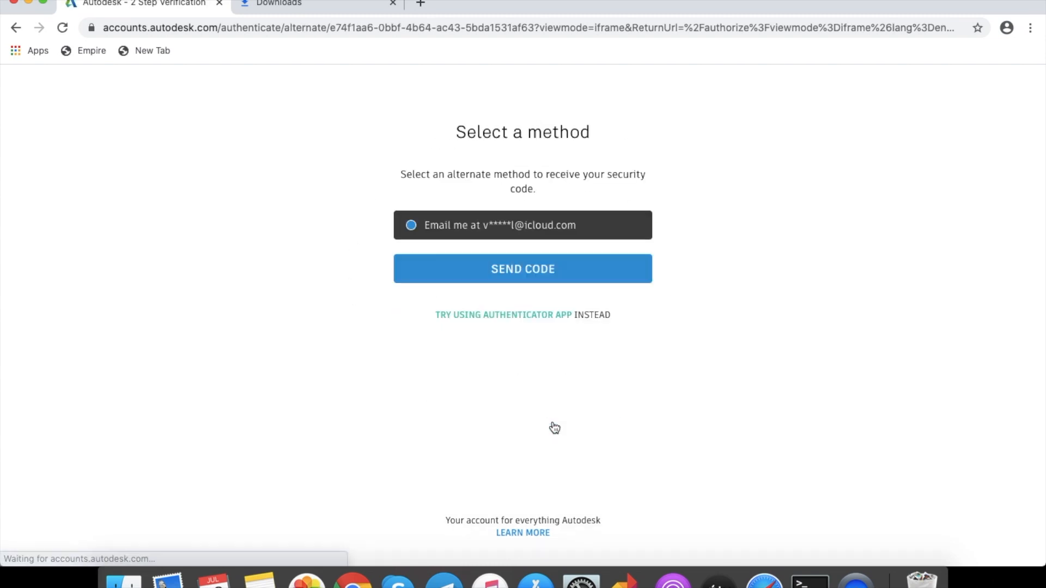
pyautogui.moveTo(446, 271)
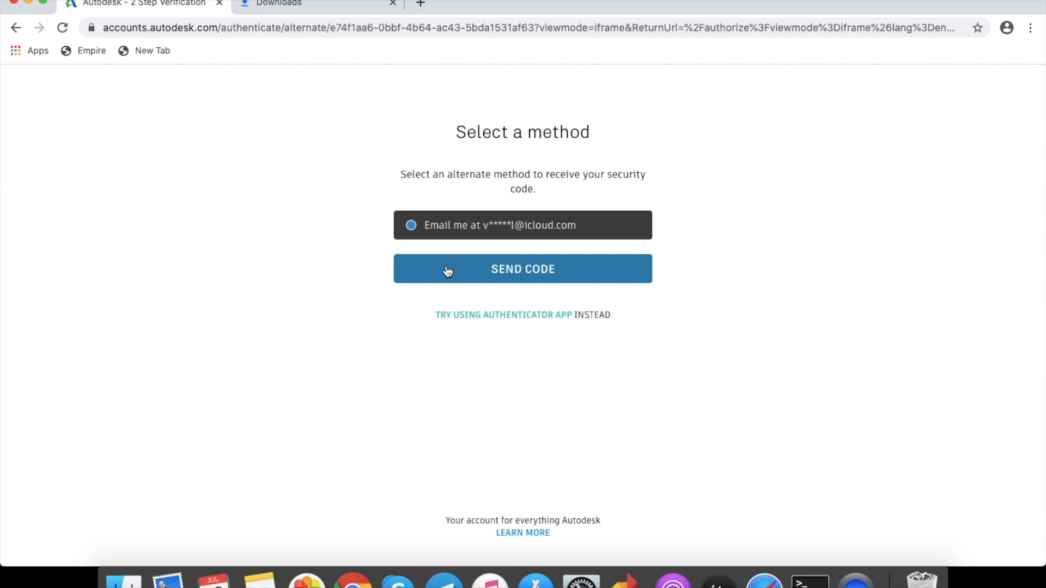
pyautogui.moveTo(558, 234)
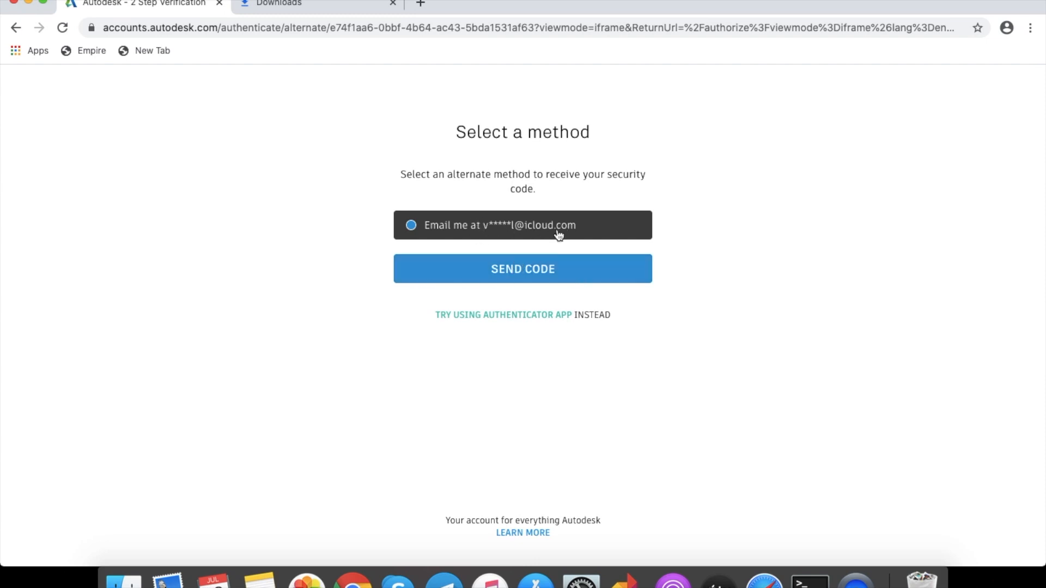
pyautogui.click(523, 268)
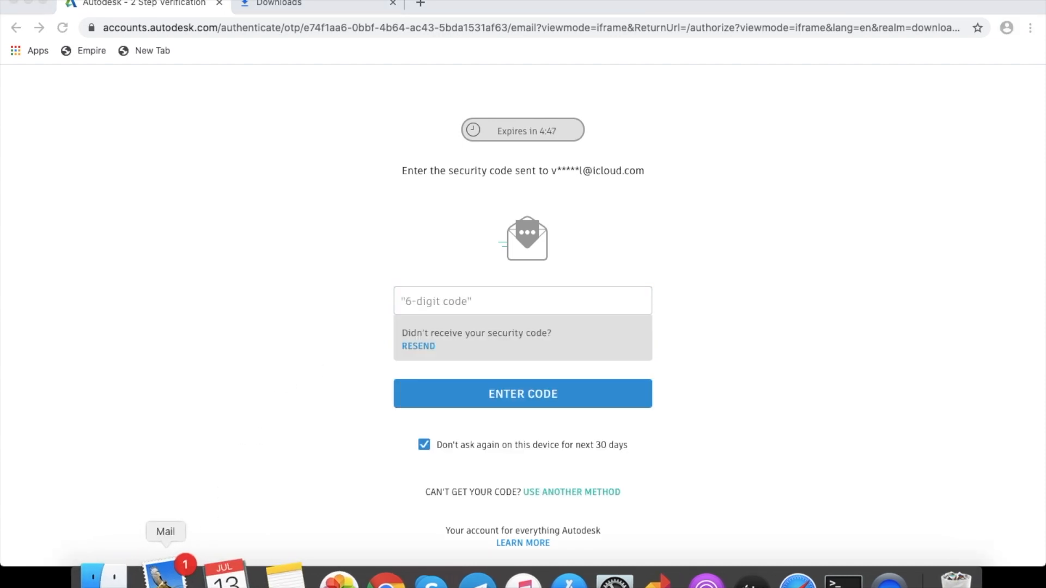
pyautogui.click(164, 575)
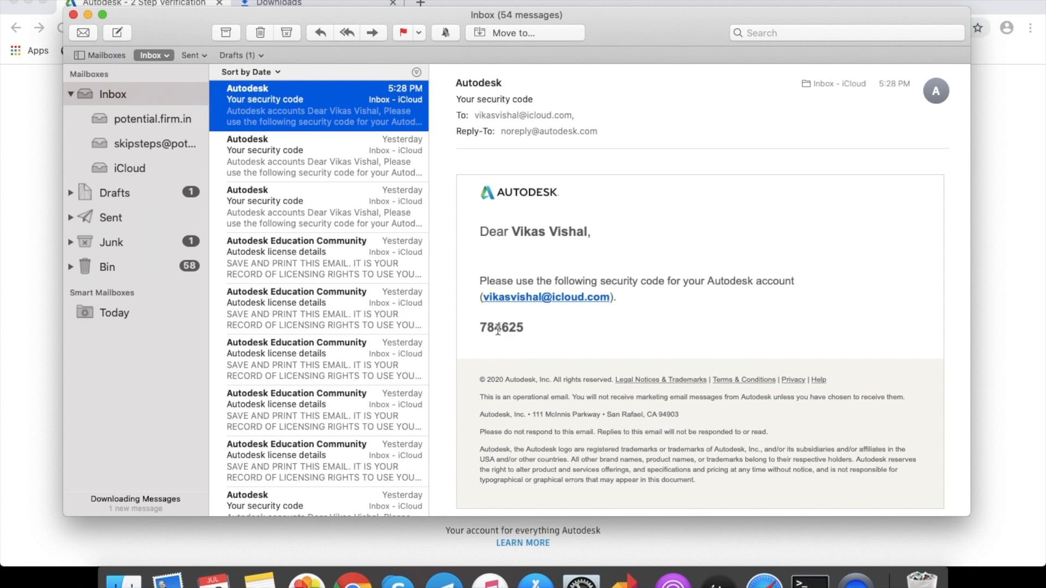
pyautogui.doubleClick(500, 328)
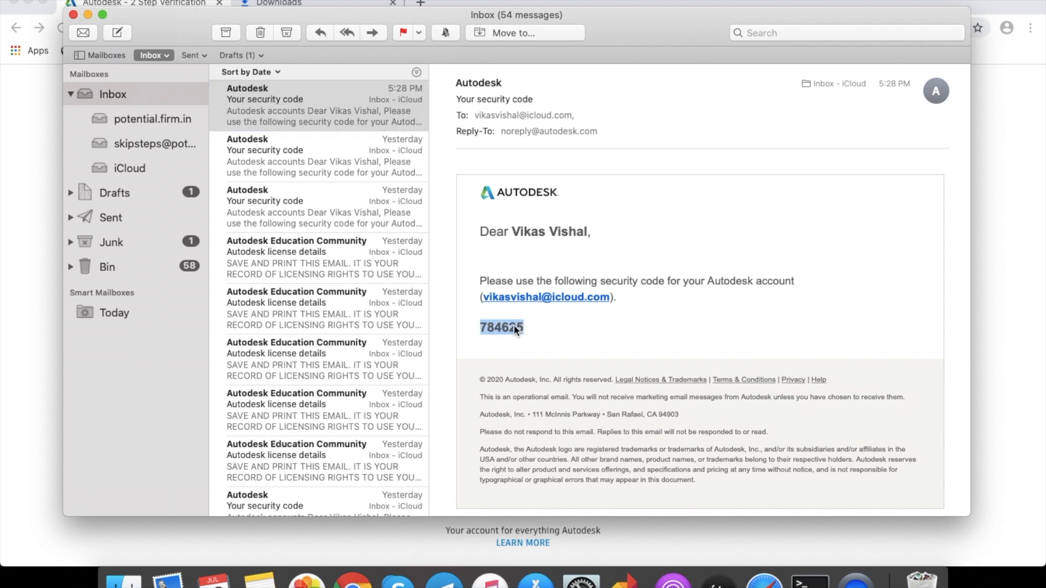
pyautogui.moveTo(93, 26)
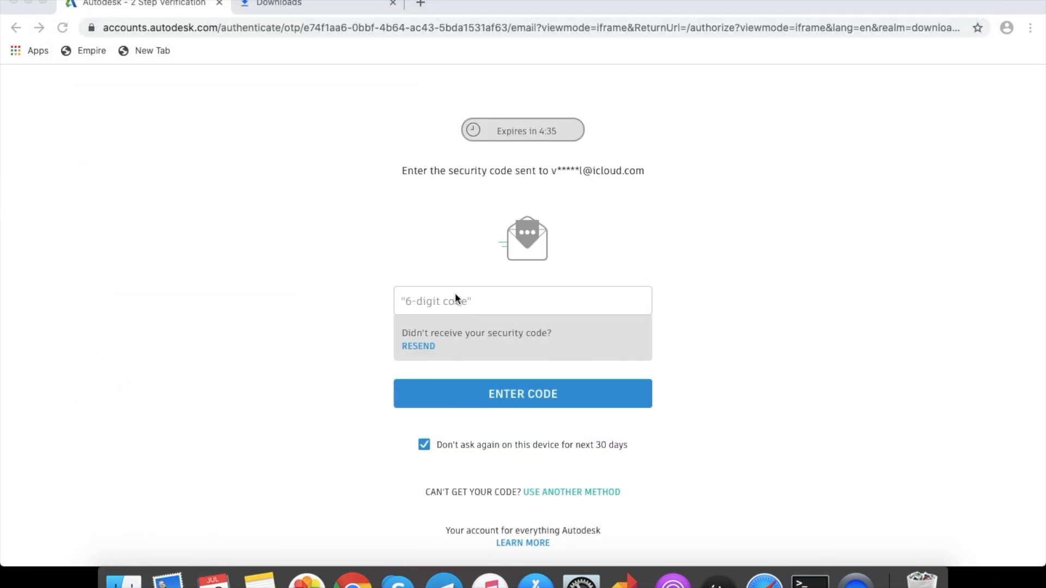
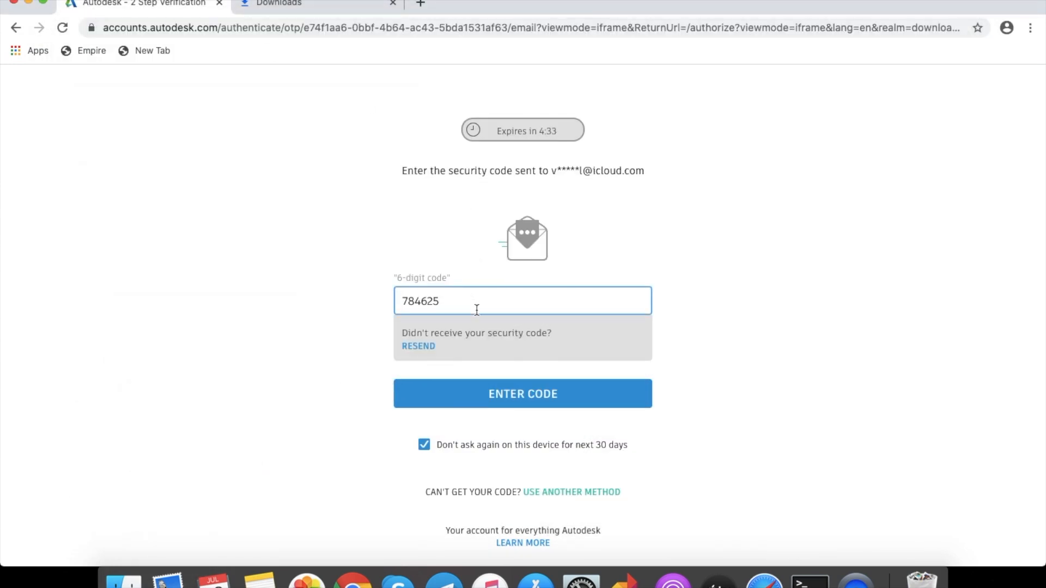
pyautogui.click(522, 394)
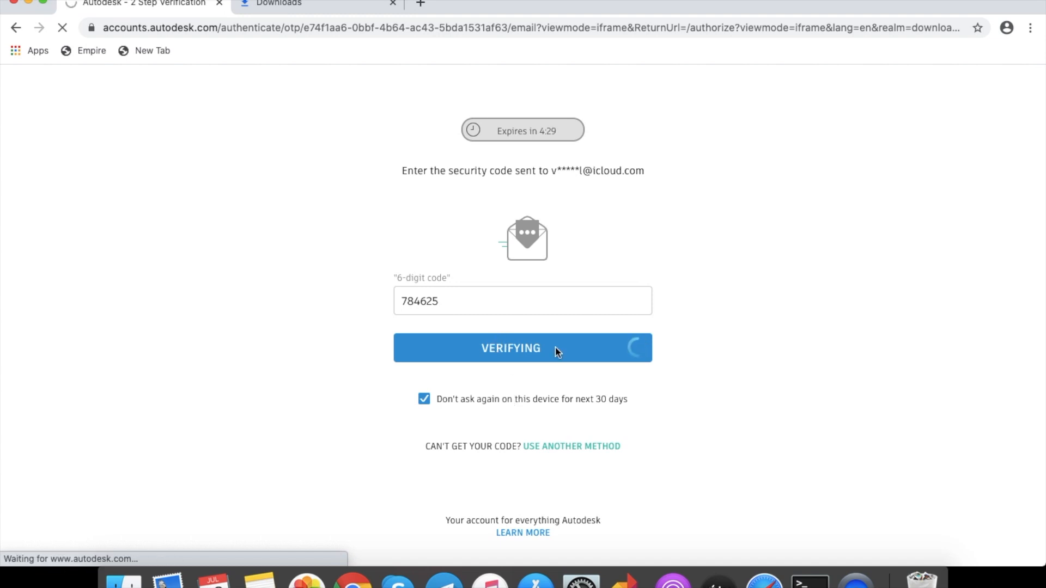
pyautogui.click(522, 348)
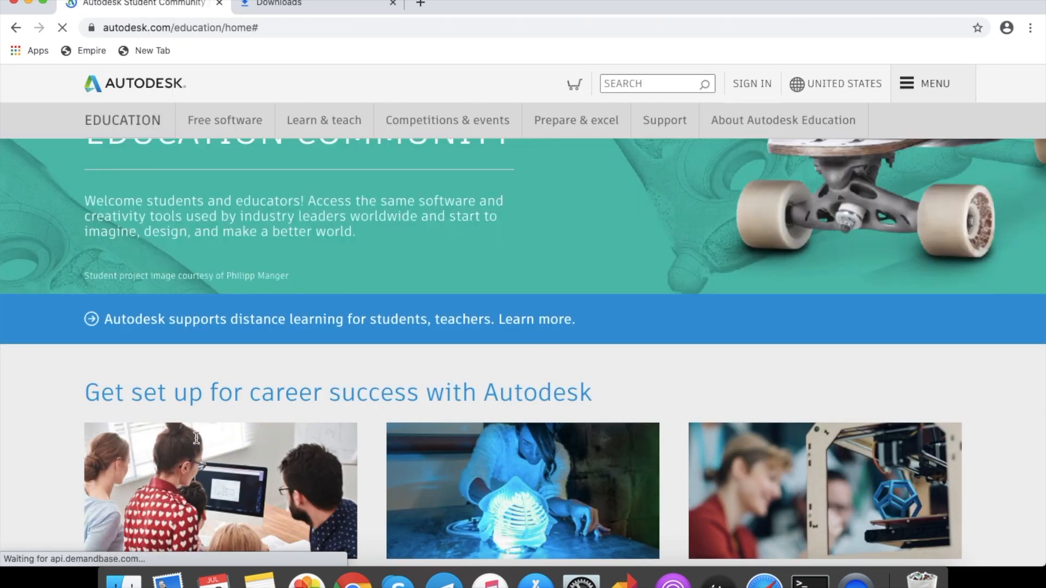
pyautogui.scroll(-3)
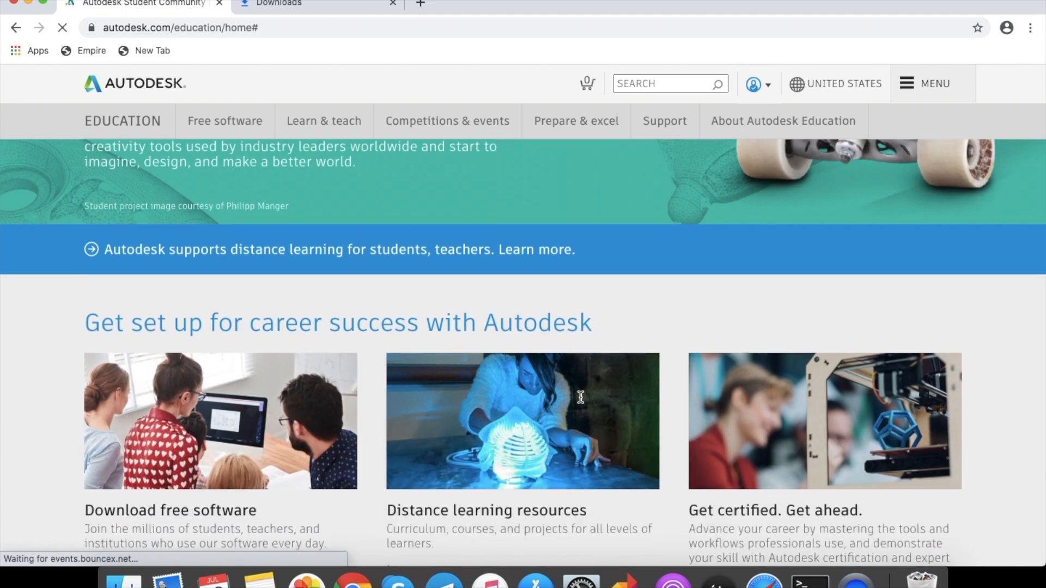
pyautogui.scroll(-3)
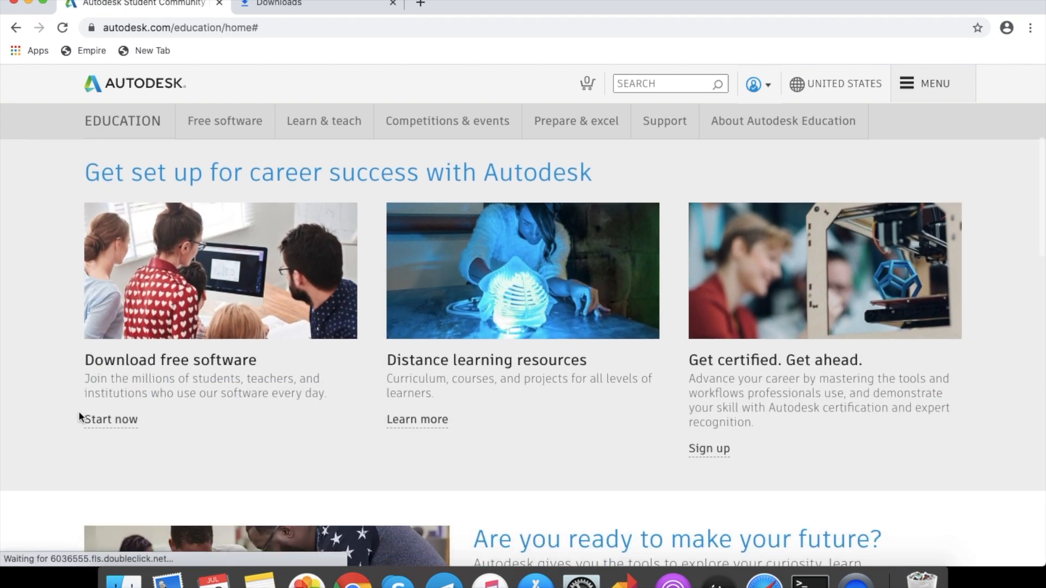
# Go to Download free software via Start now and open the AutoCAD tile
pyautogui.click(110, 418)
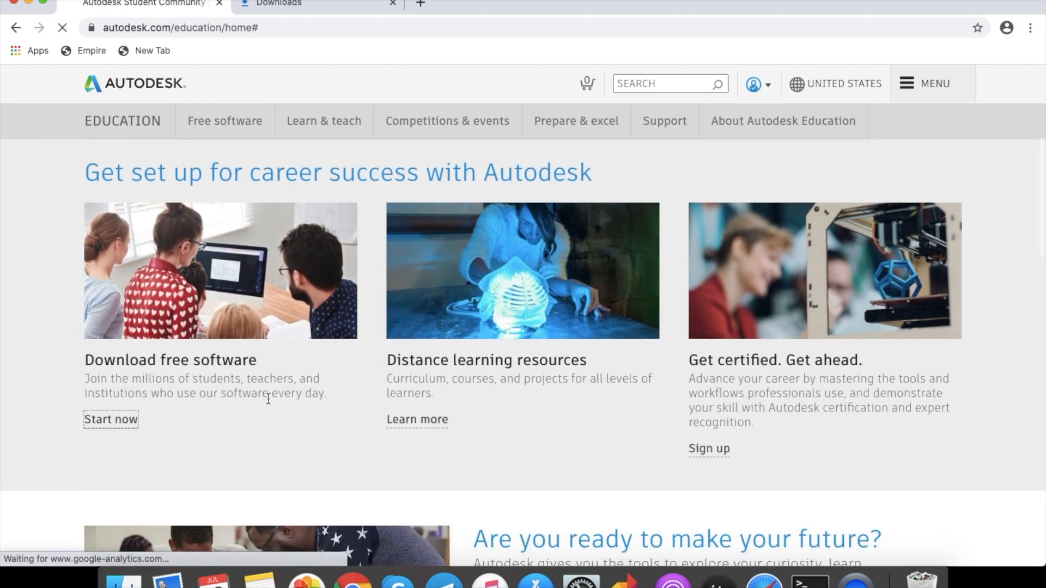
pyautogui.click(110, 419)
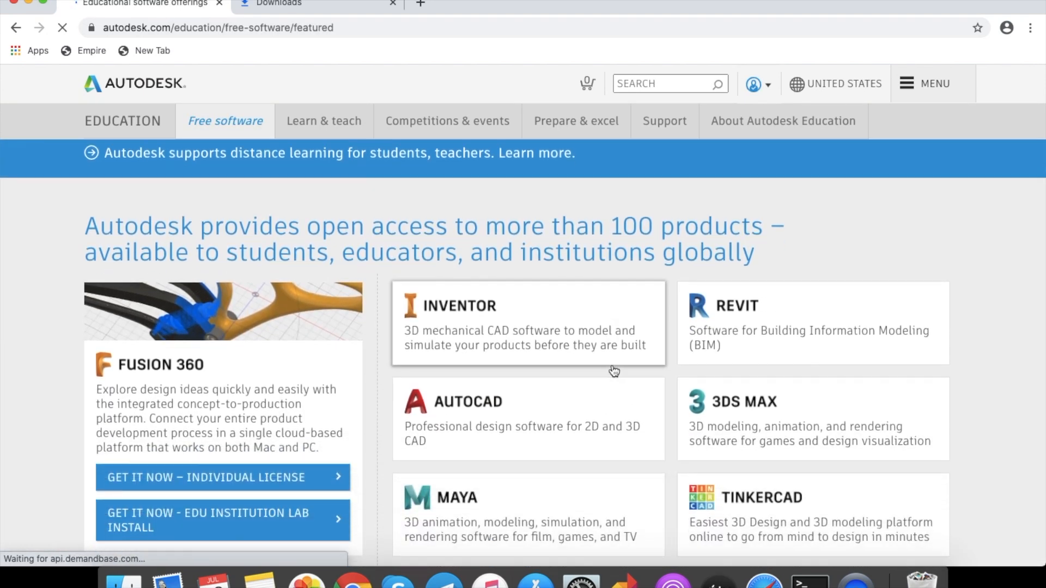
pyautogui.scroll(-3)
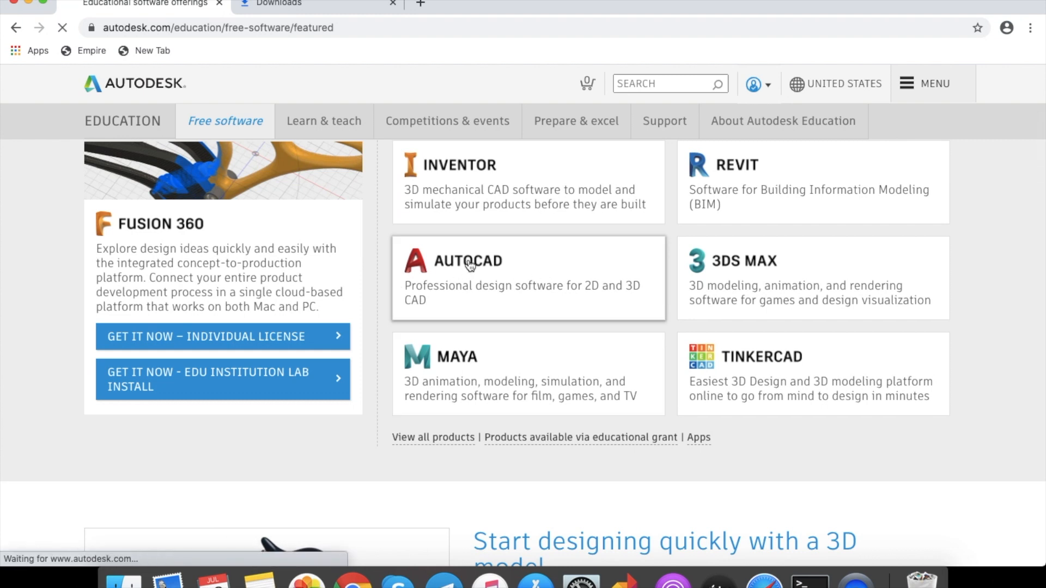
pyautogui.click(469, 261)
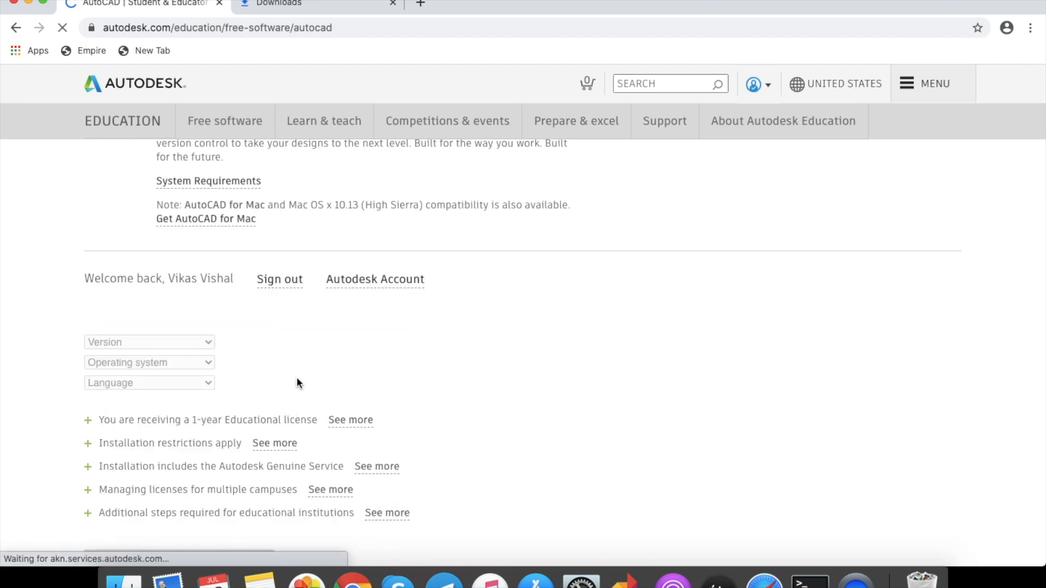
pyautogui.scroll(3)
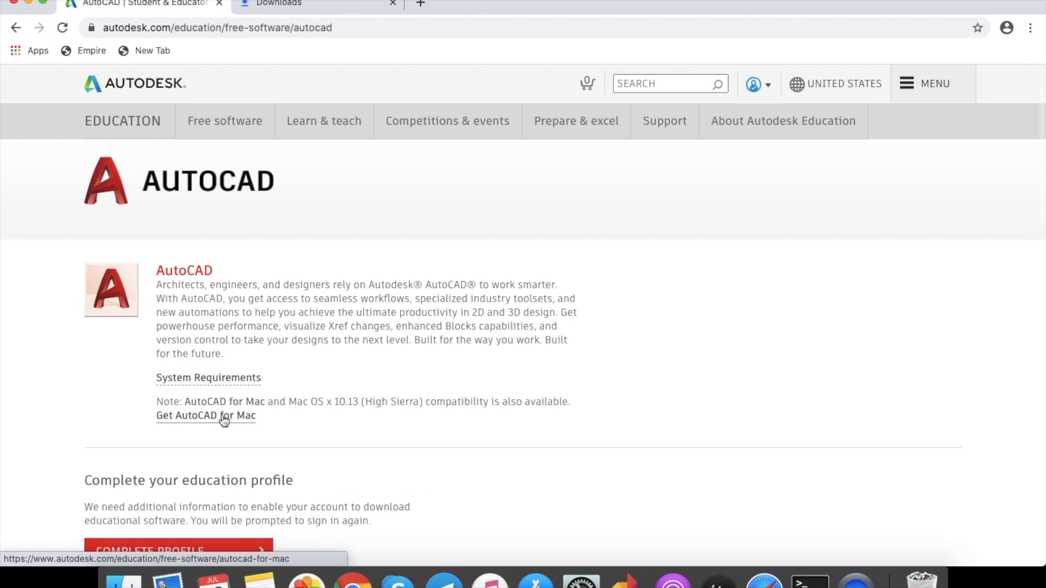
# Open Get AutoCAD for Mac, sign in, and continue past the You're verified popup
pyautogui.click(205, 415)
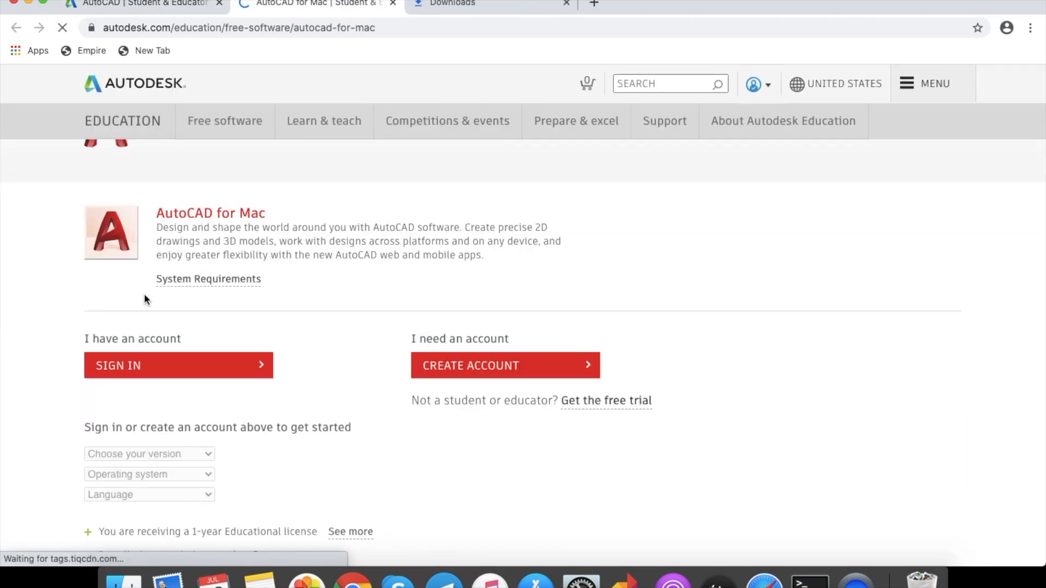
pyautogui.click(178, 365)
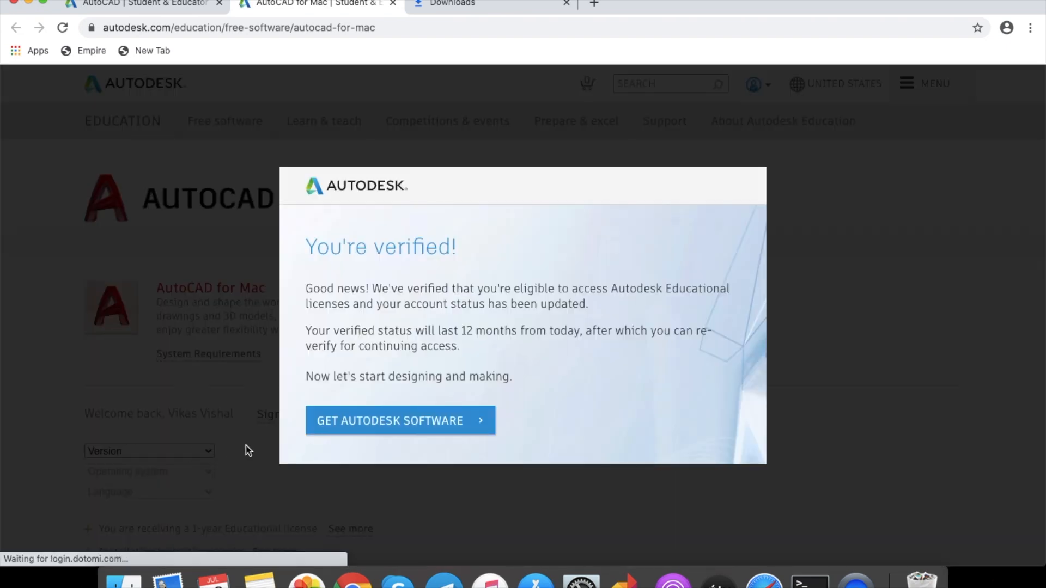
pyautogui.moveTo(383, 269)
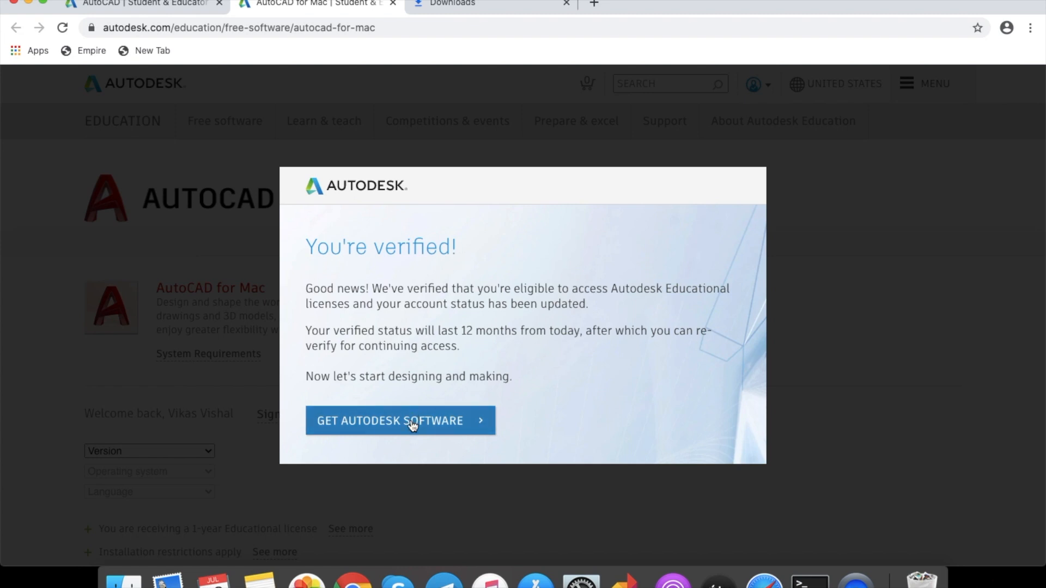
pyautogui.click(401, 420)
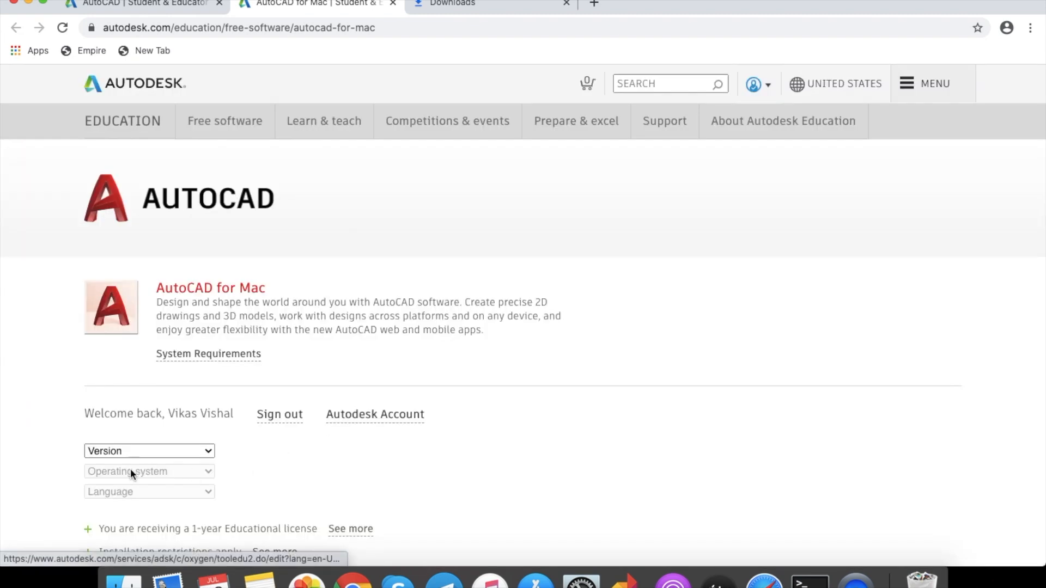
# Select AutoCAD 2020 for Mac, Mac OS X and English, revealing serial number and product key
pyautogui.click(149, 451)
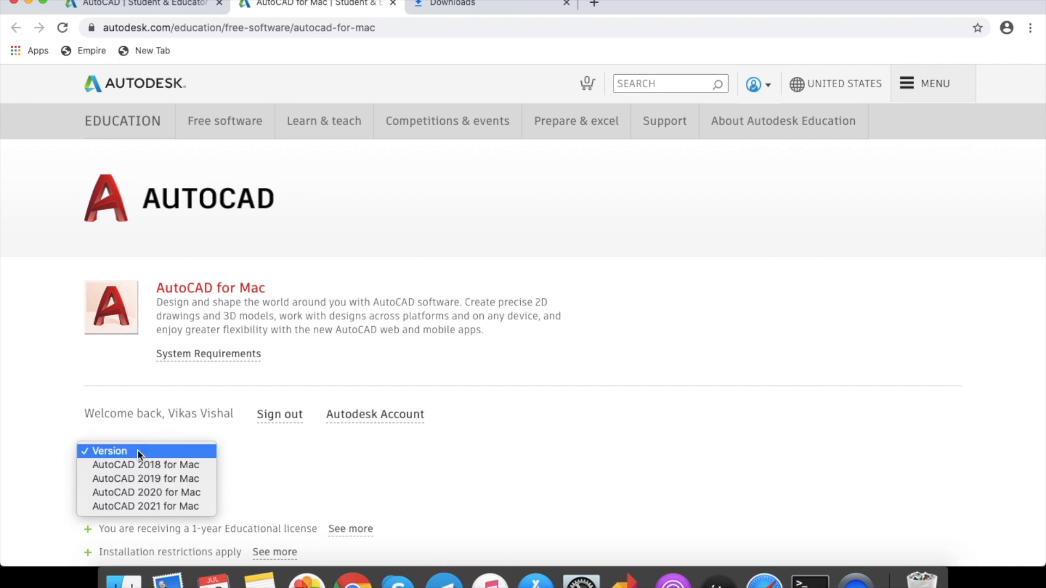
pyautogui.moveTo(146, 493)
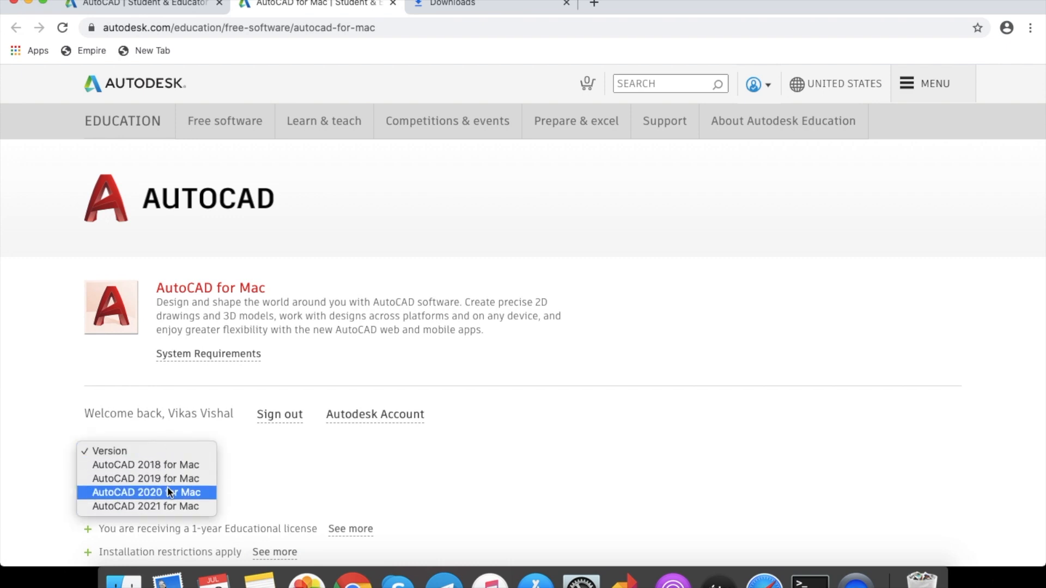
pyautogui.click(145, 493)
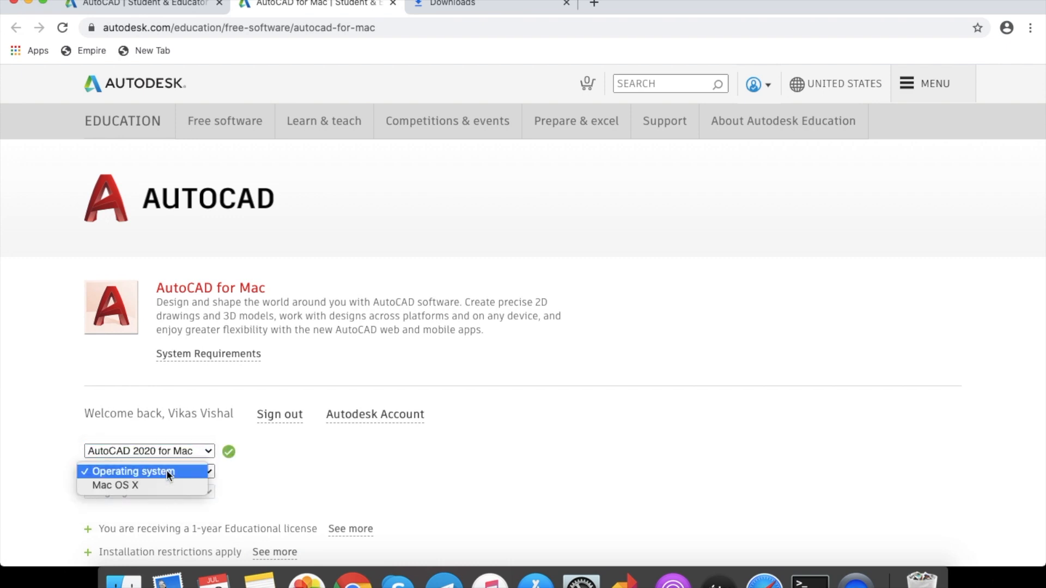
pyautogui.click(115, 484)
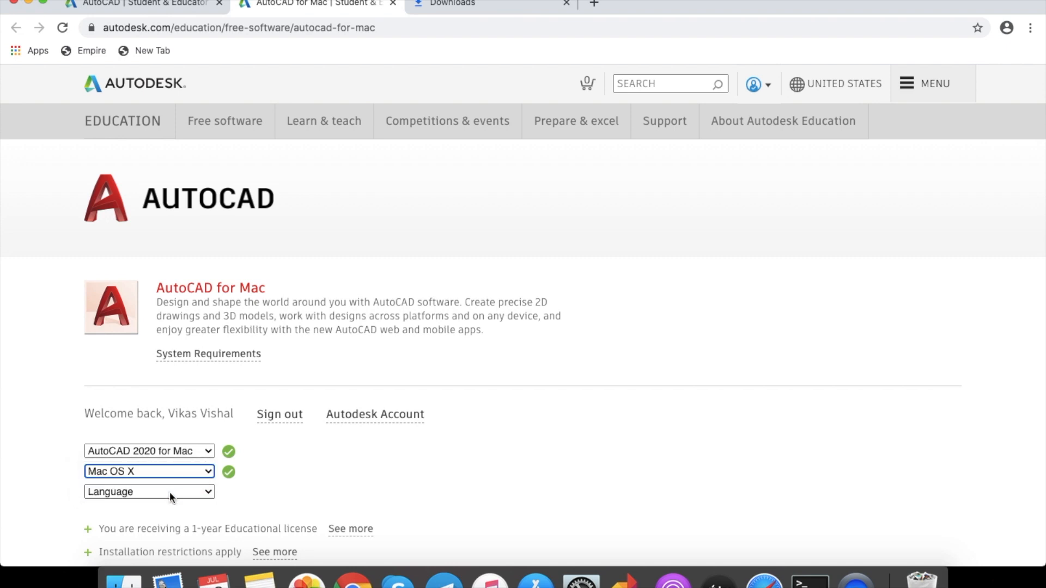
pyautogui.click(149, 491)
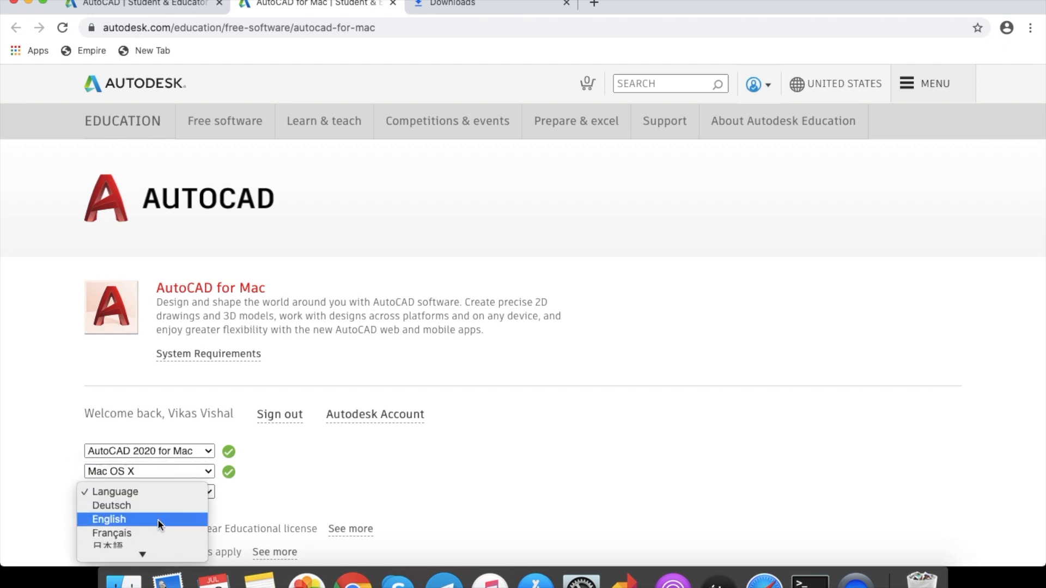
pyautogui.click(109, 519)
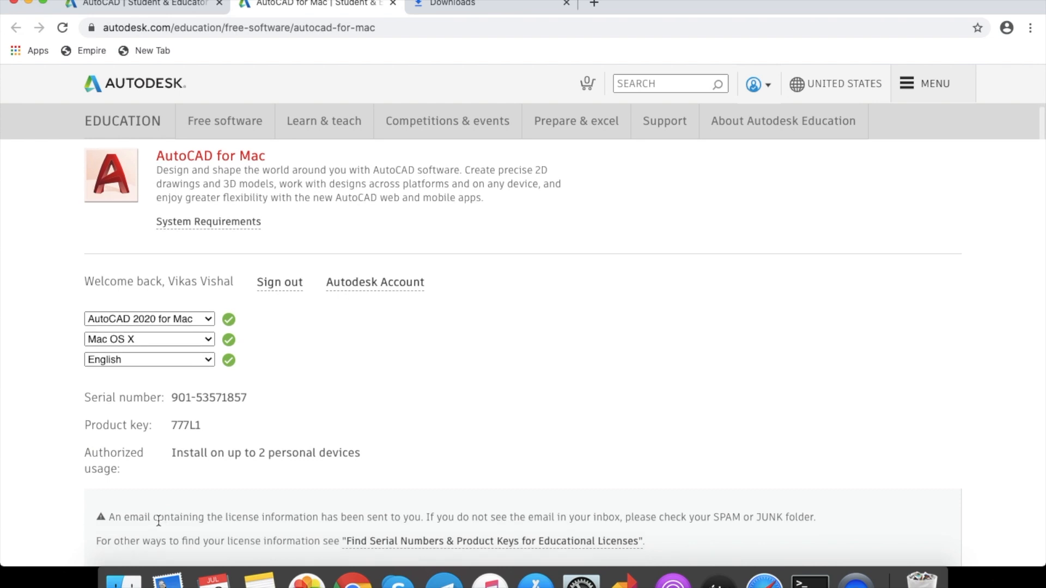
pyautogui.scroll(-3)
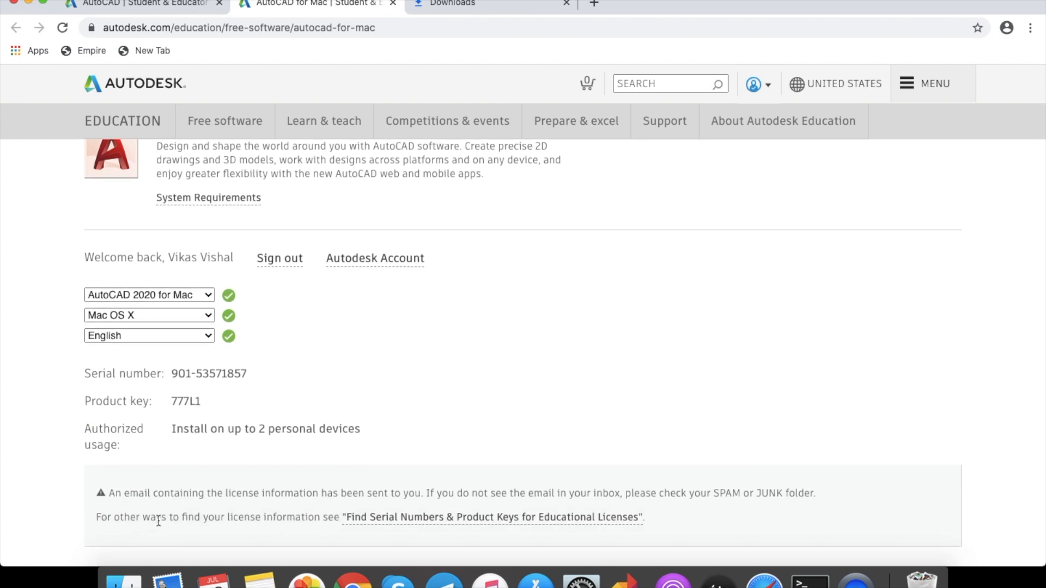
pyautogui.scroll(-3)
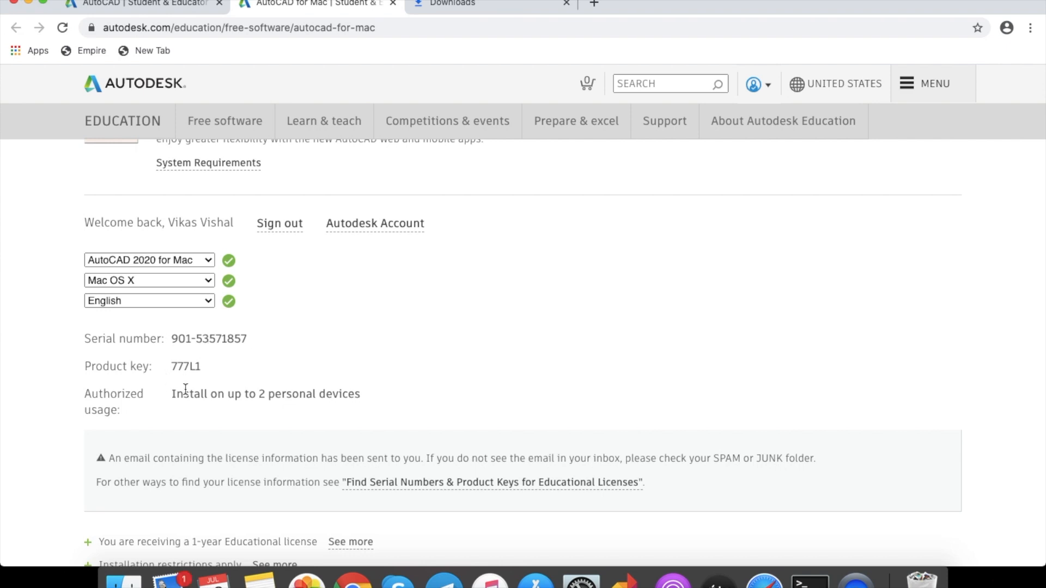
pyautogui.moveTo(254, 575)
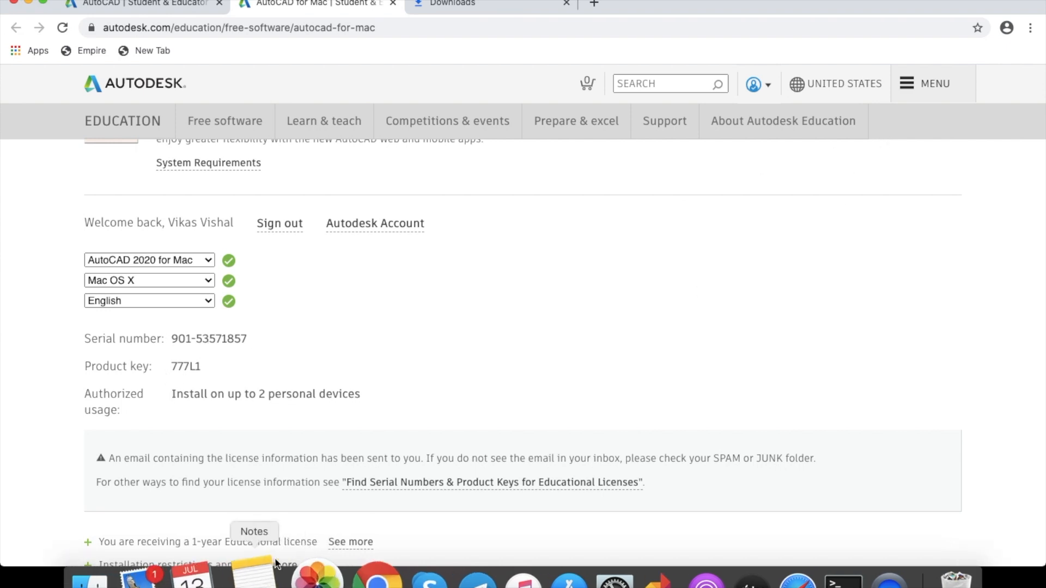
pyautogui.moveTo(163, 573)
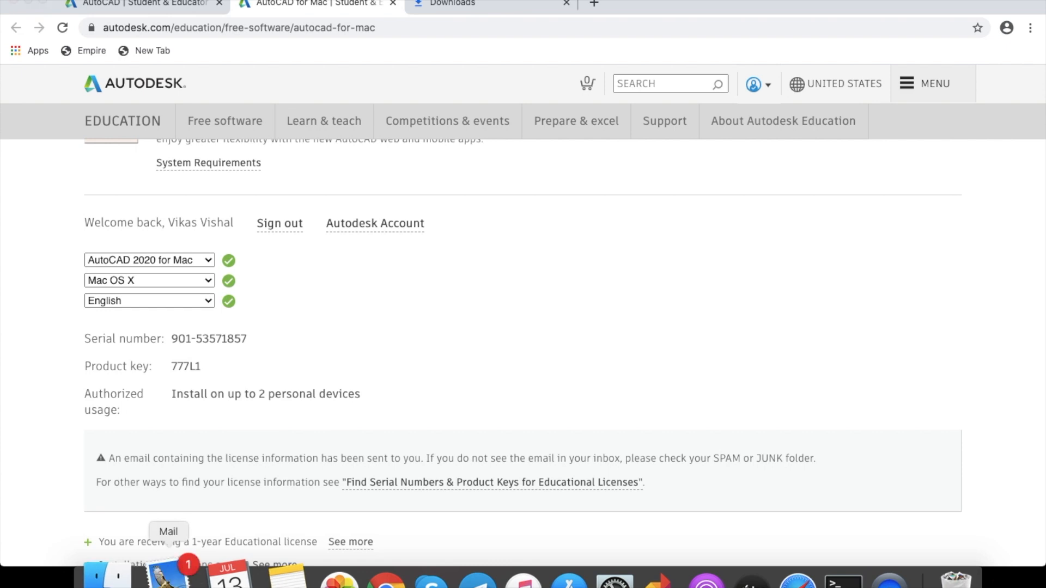
pyautogui.click(167, 575)
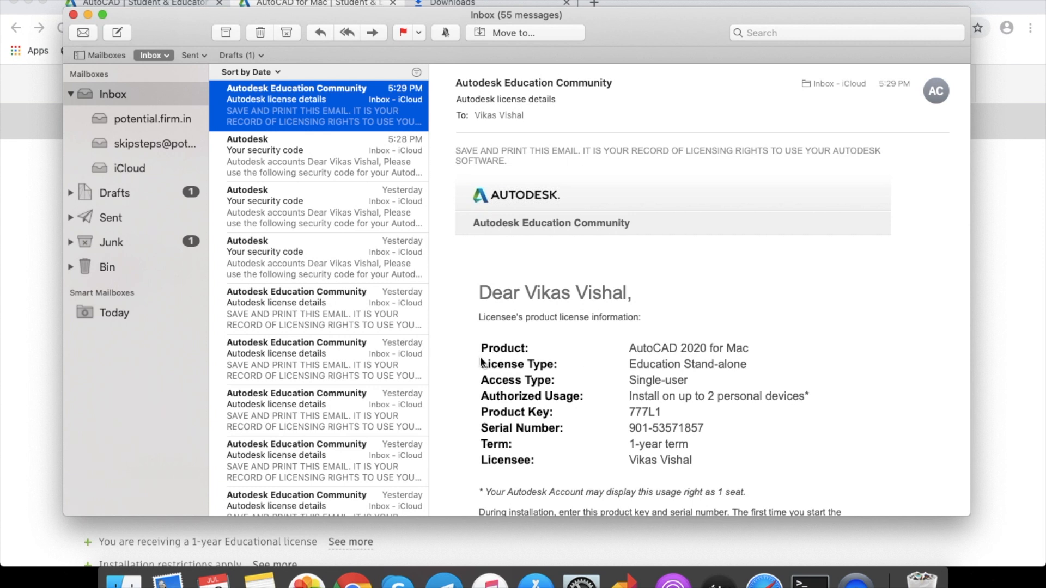
pyautogui.doubleClick(667, 427)
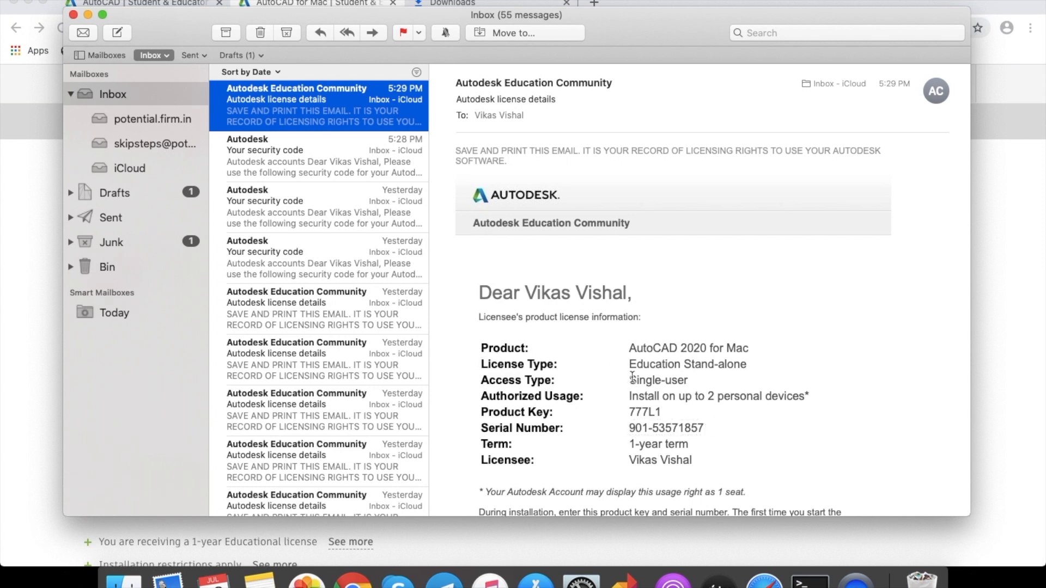
pyautogui.moveTo(650, 345)
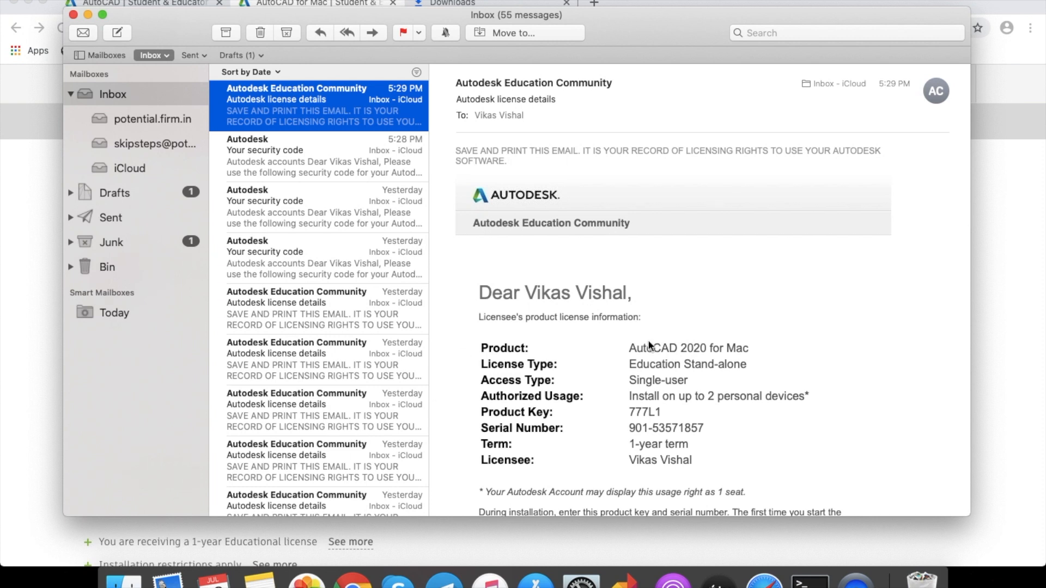
pyautogui.moveTo(736, 442)
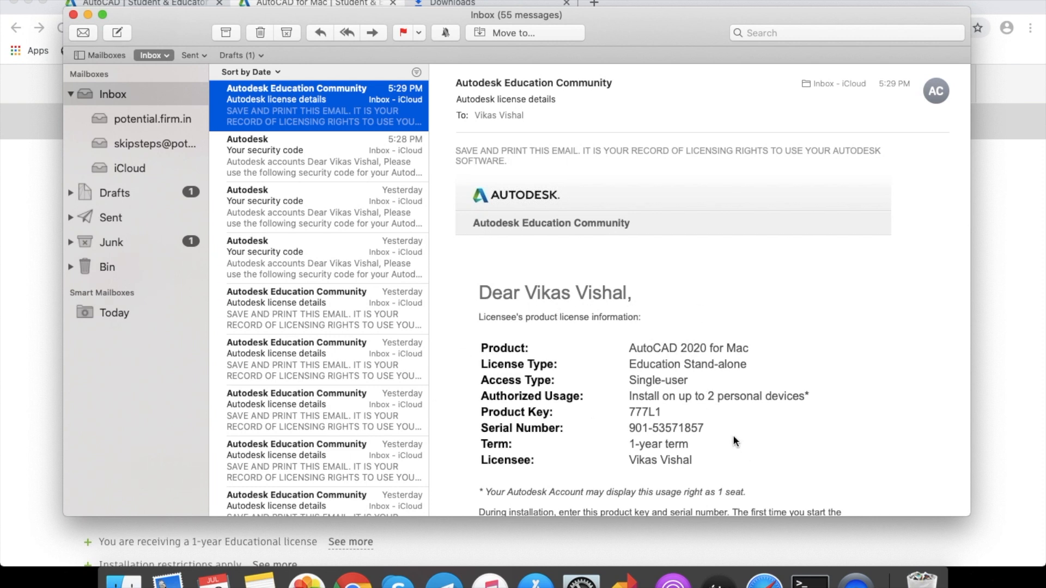
pyautogui.moveTo(672, 445)
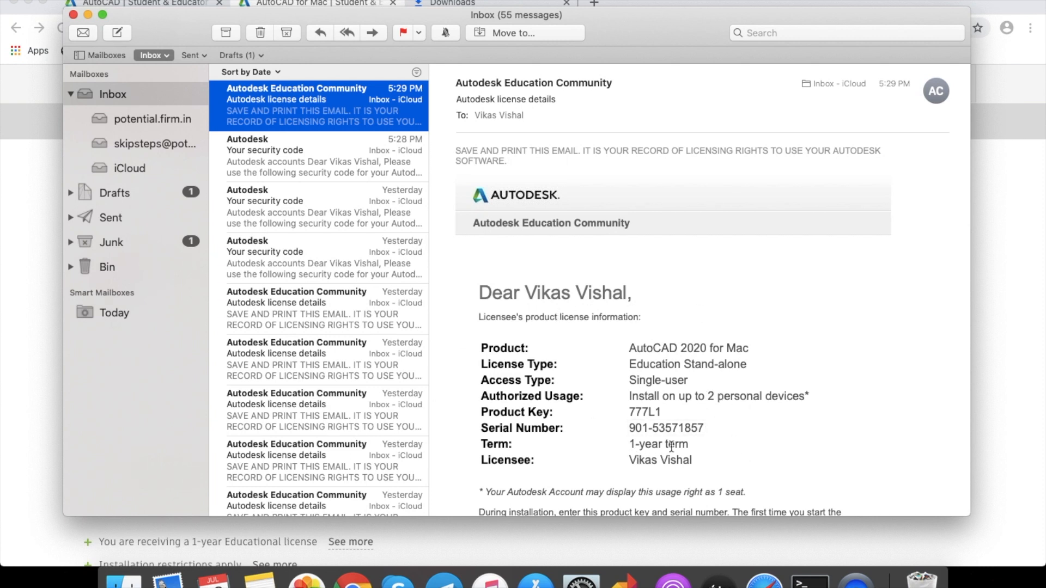
pyautogui.moveTo(120, 85)
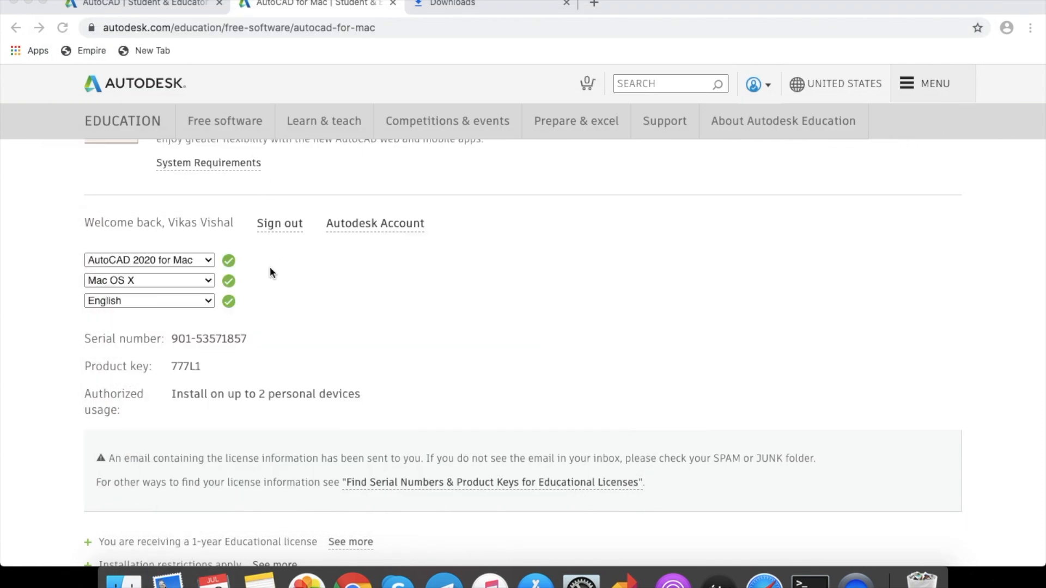
# Start the AutoCAD 2020 for Mac installer download with BROWSER DOWNLOAD
pyautogui.scroll(-3)
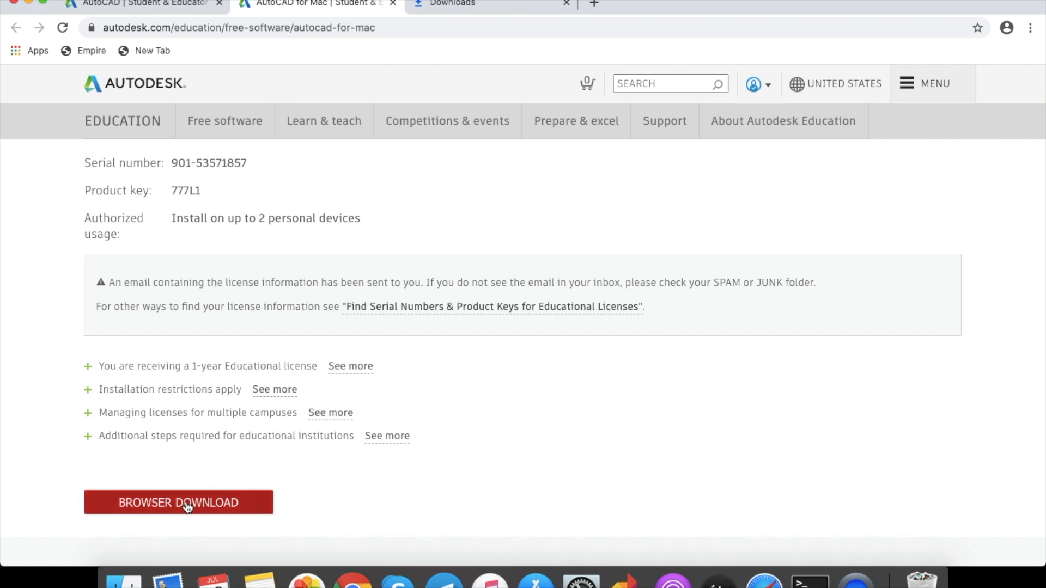
pyautogui.click(178, 503)
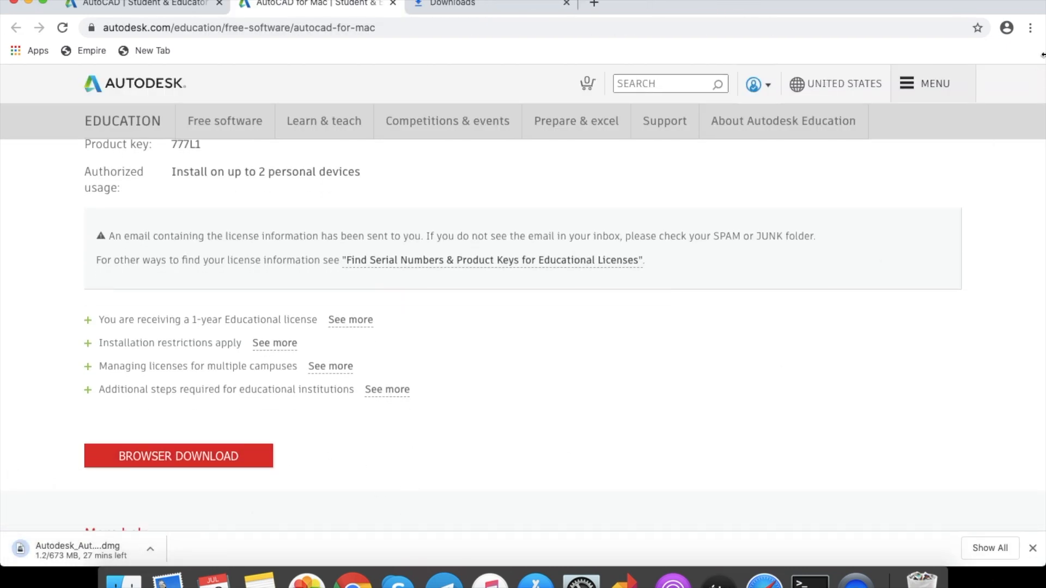
pyautogui.click(1030, 28)
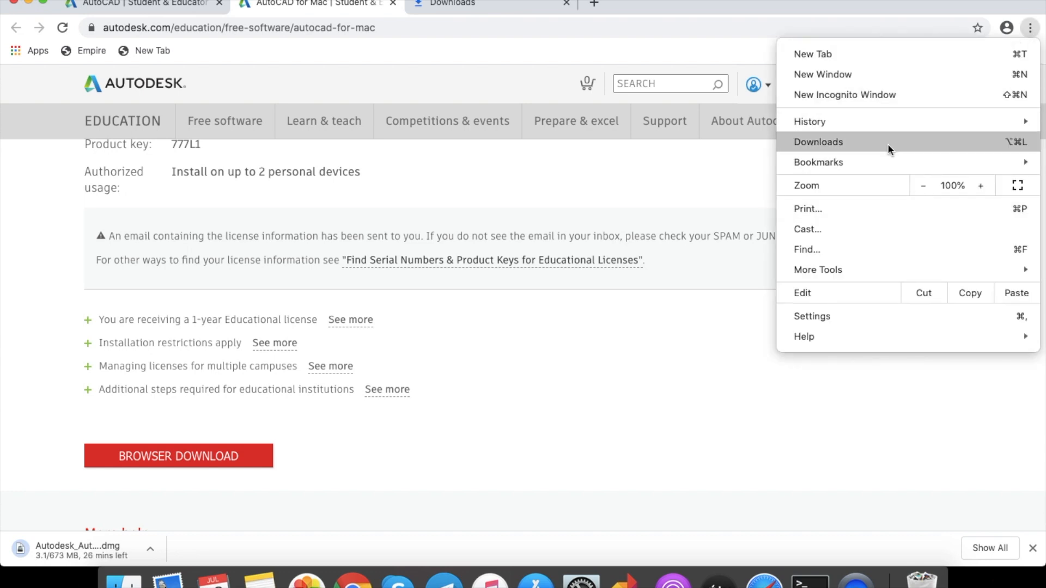
# Show Chrome's Downloads page to track Autodesk_AutoCAD_2020_macOS.dmg downloading
pyautogui.click(818, 142)
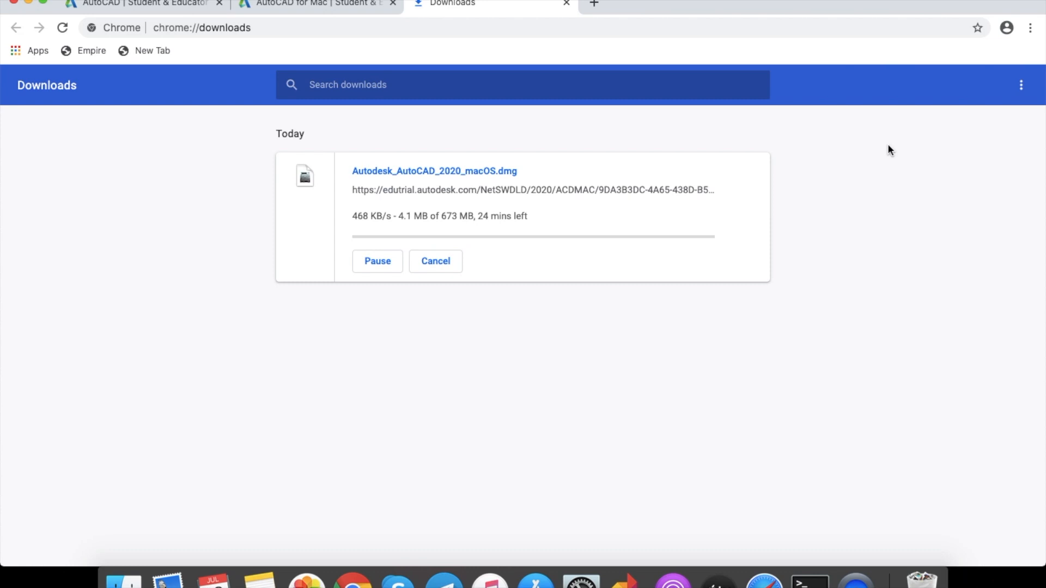
pyautogui.moveTo(598, 218)
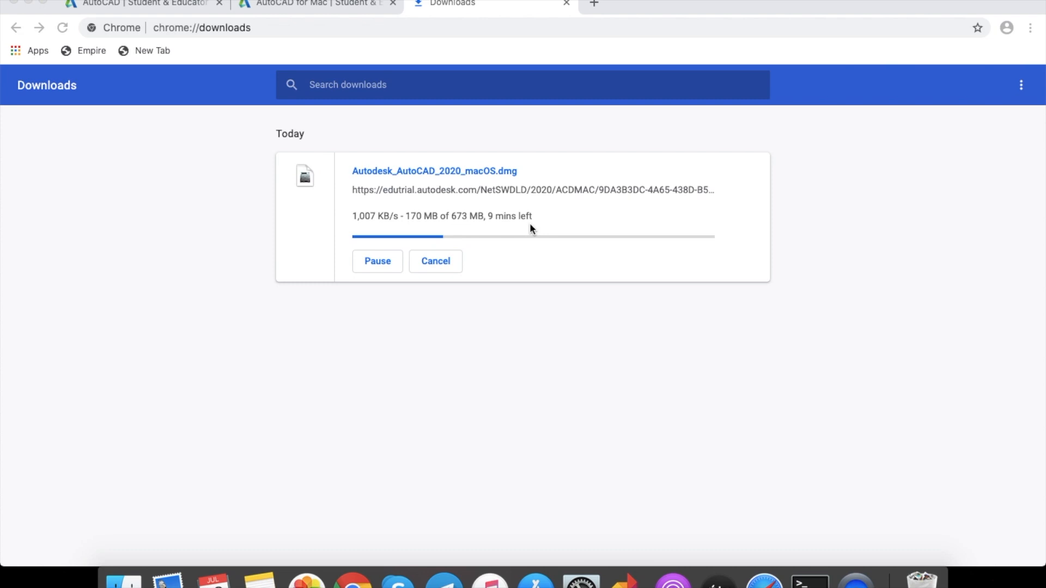
pyautogui.moveTo(728, 48)
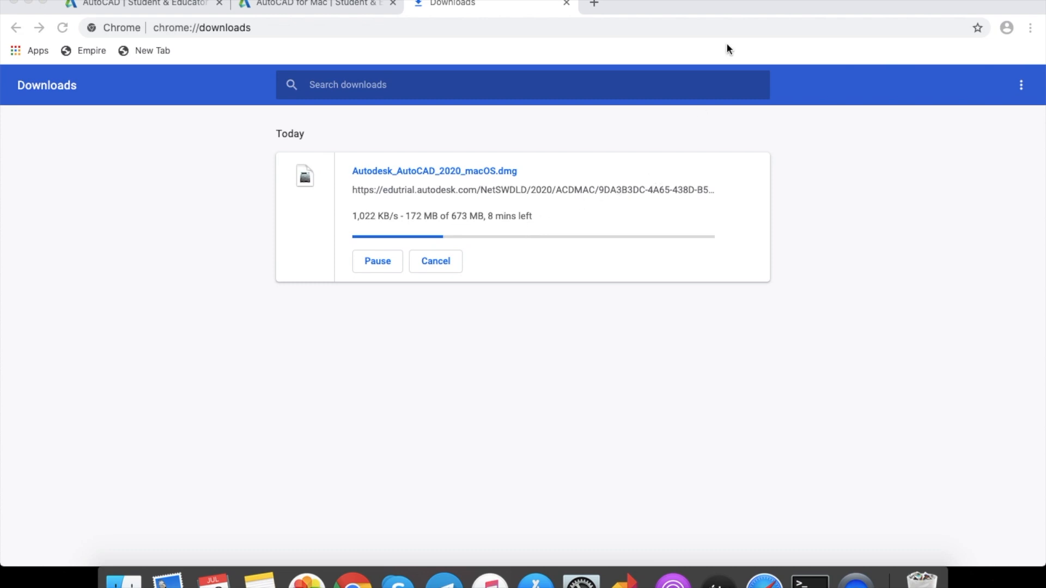
pyautogui.moveTo(673, 371)
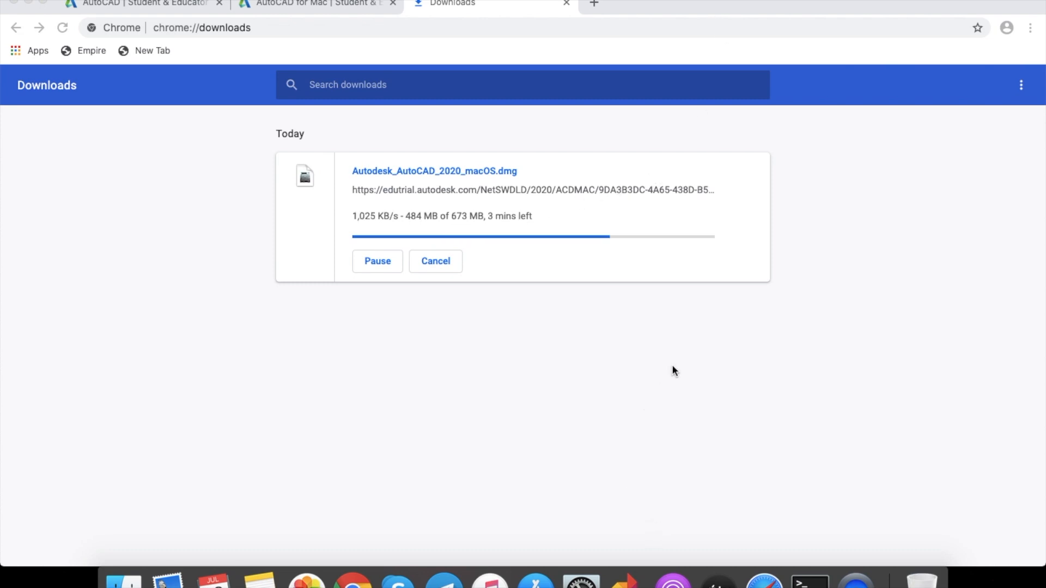
pyautogui.moveTo(501, 393)
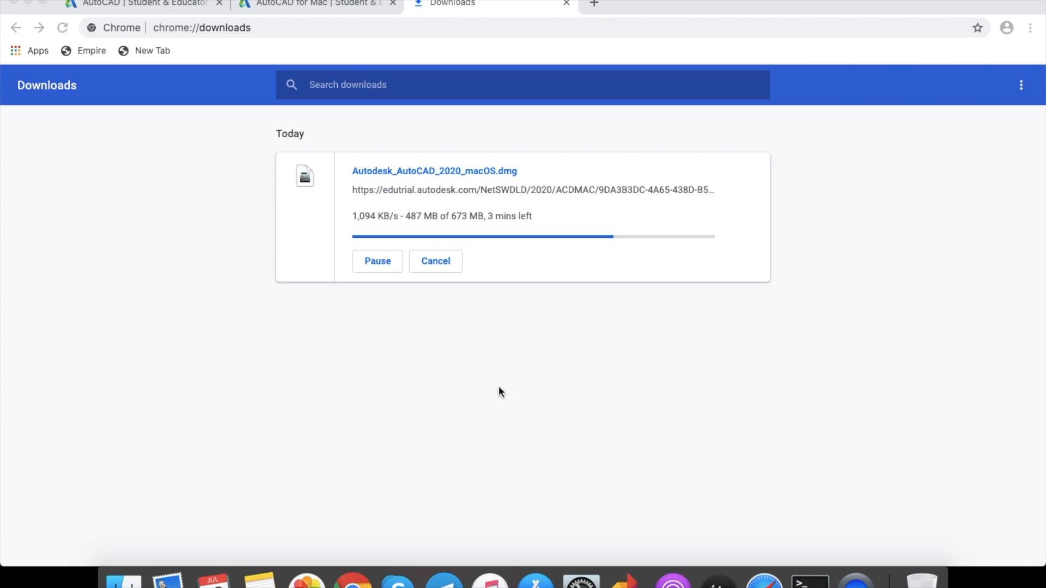
pyautogui.moveTo(664, 374)
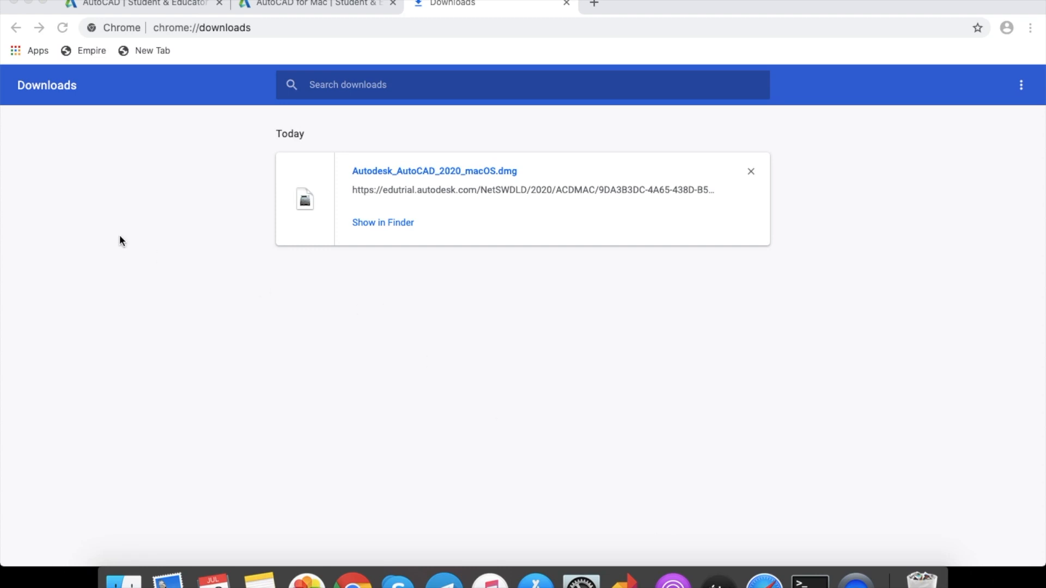
pyautogui.moveTo(364, 225)
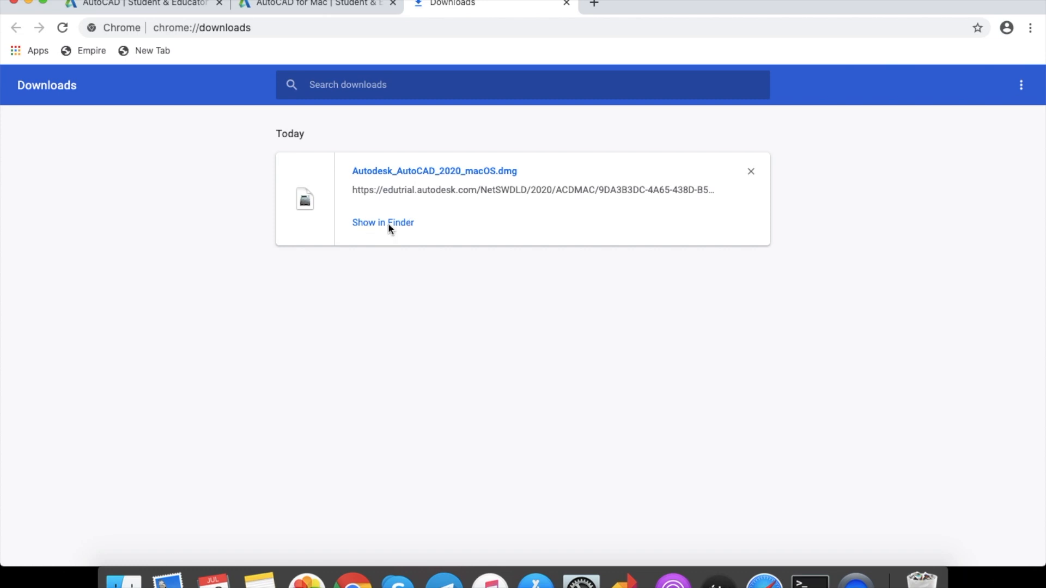
# Reveal the downloaded AutoCAD 2020 disk image in Finder's Downloads and mount it
pyautogui.click(382, 222)
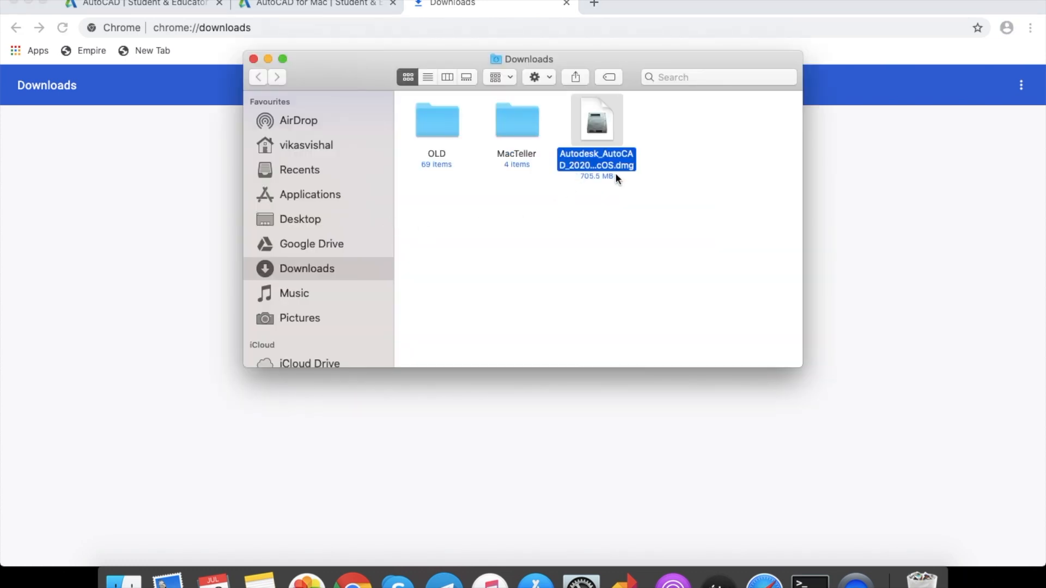
pyautogui.moveTo(641, 178)
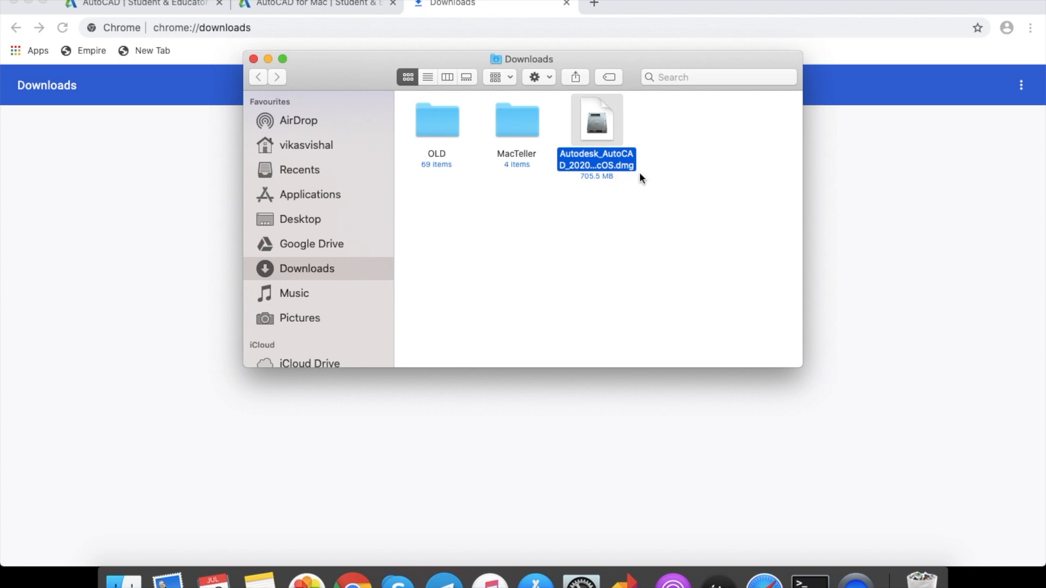
pyautogui.moveTo(640, 181)
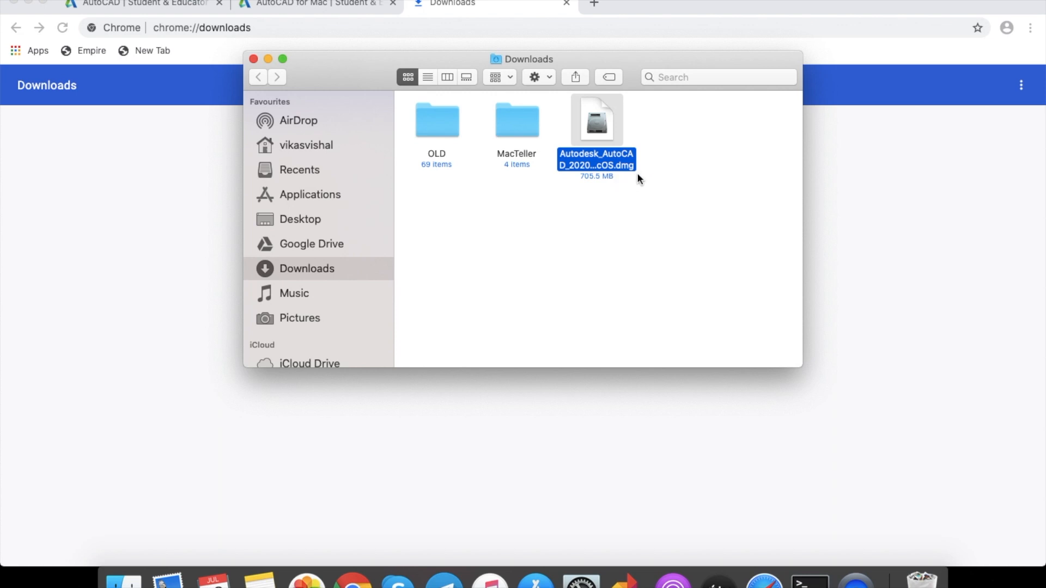
pyautogui.doubleClick(595, 121)
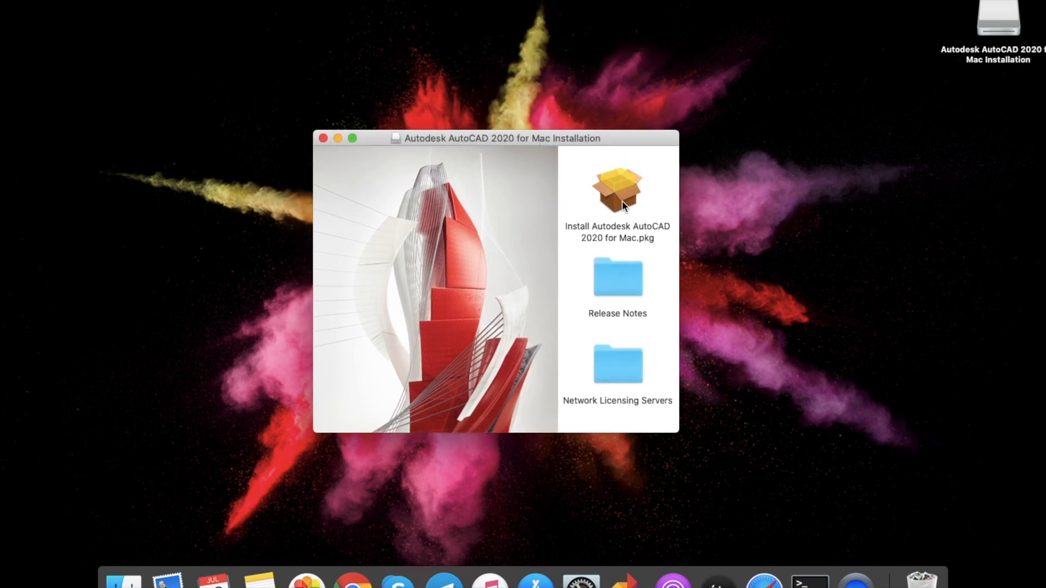
# Launch the AutoCAD 2020 installer package and let its pre-install check run
pyautogui.click(616, 193)
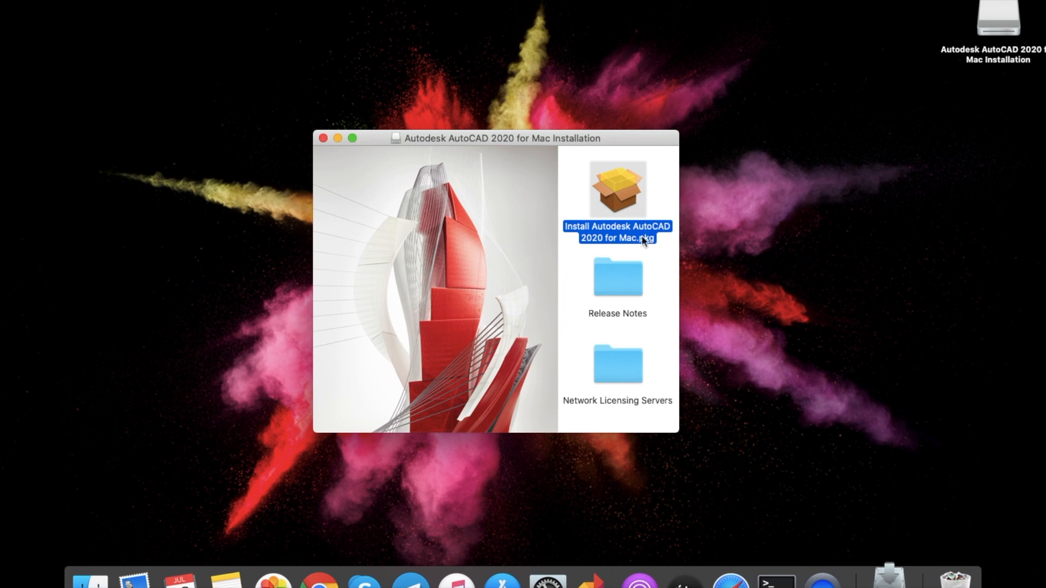
pyautogui.click(799, 354)
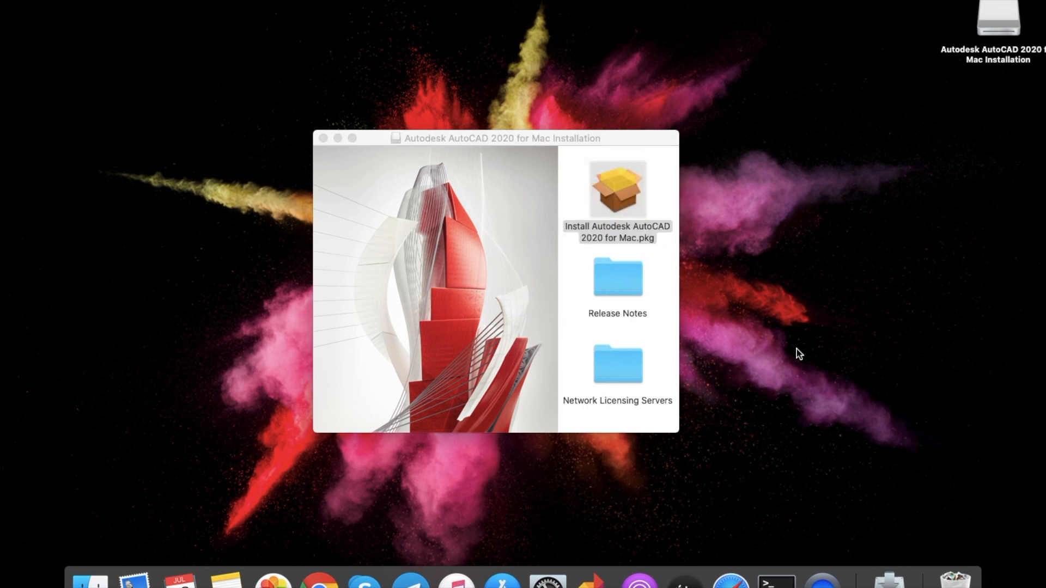
pyautogui.doubleClick(616, 188)
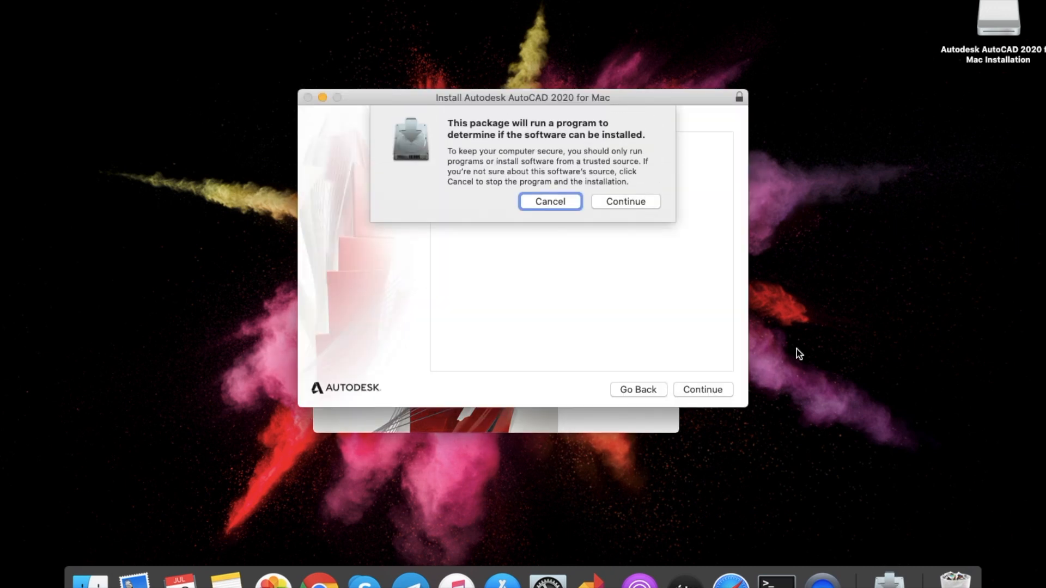
pyautogui.moveTo(625, 202)
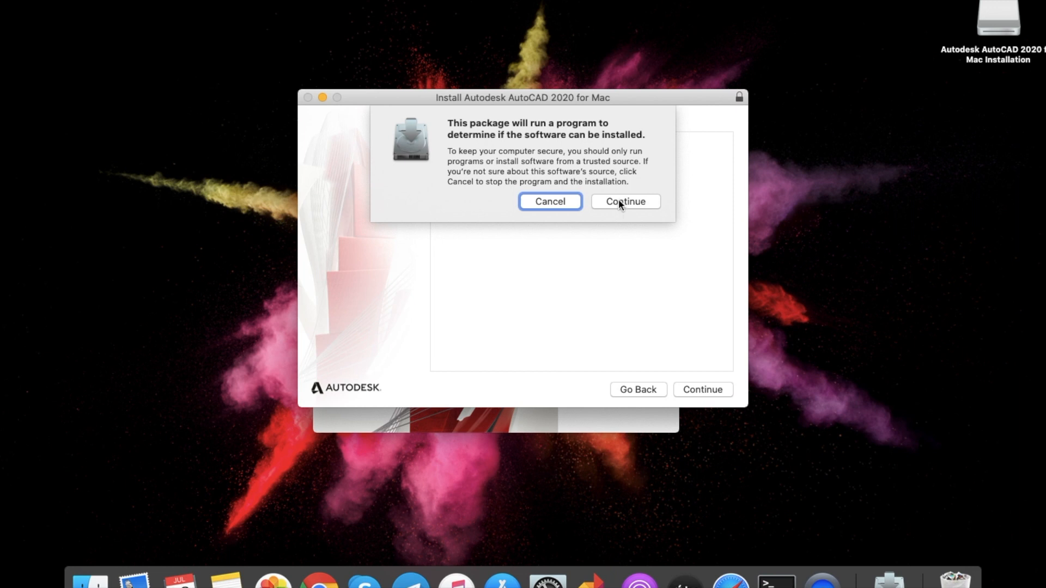
pyautogui.click(624, 202)
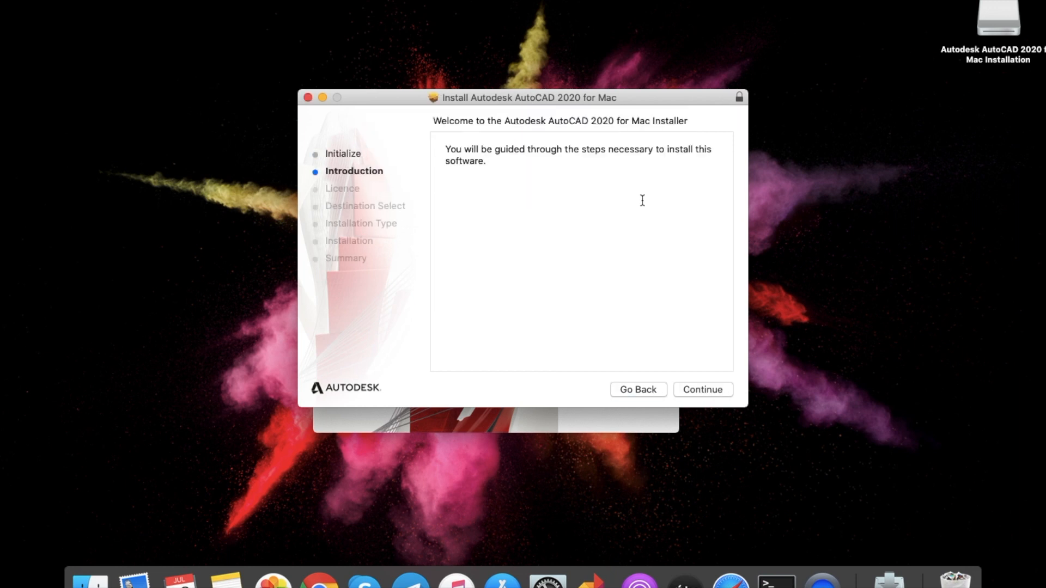
# Continue past the introduction, agree to the licence, and start the standard install
pyautogui.click(702, 389)
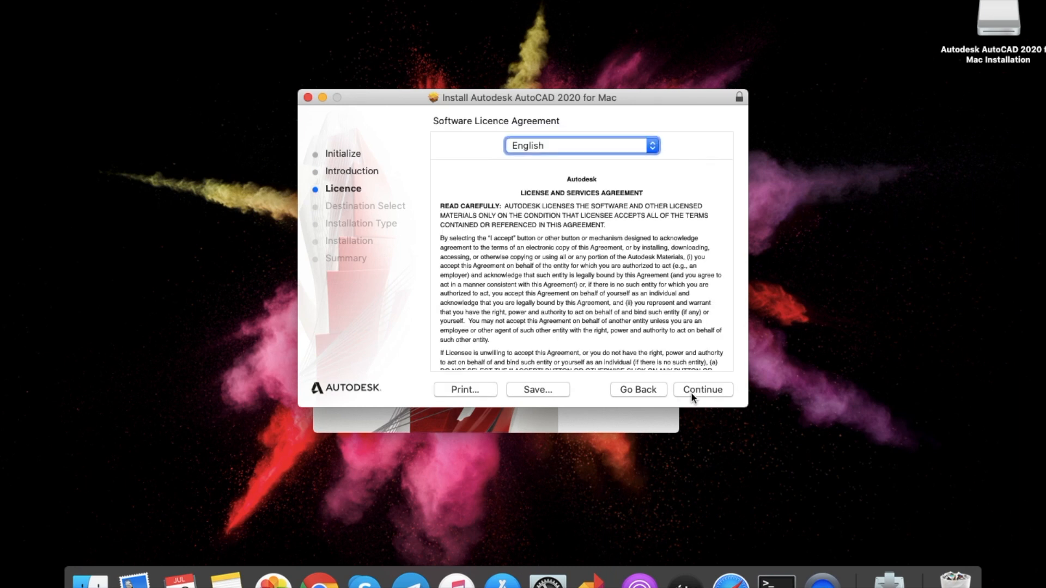
pyautogui.click(702, 390)
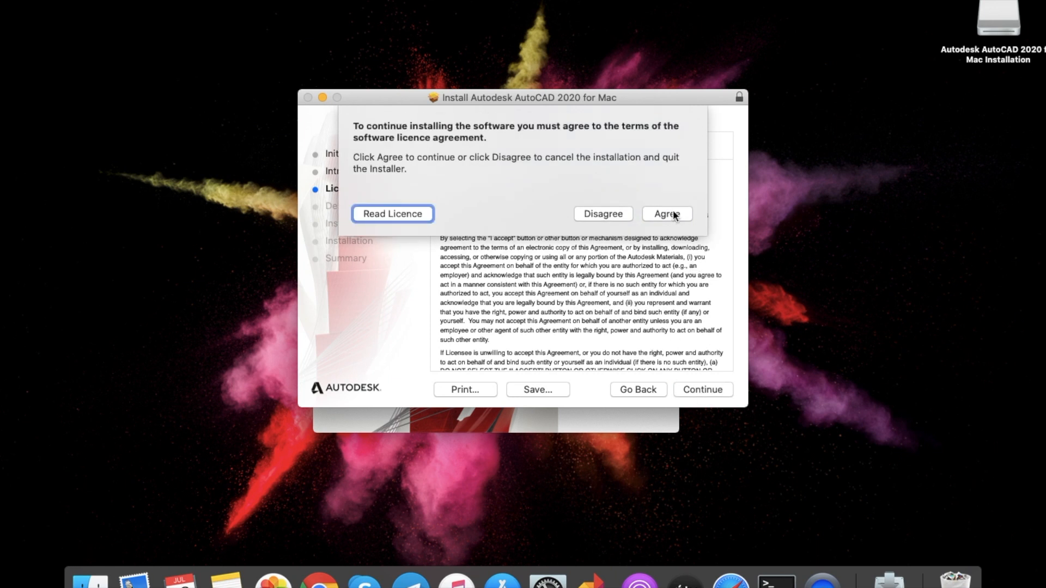
pyautogui.click(666, 214)
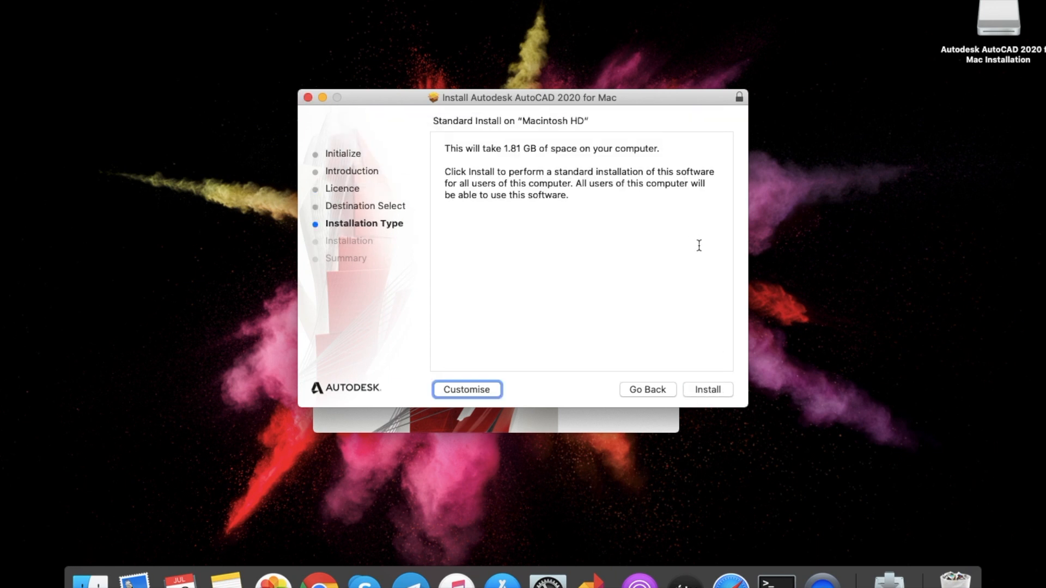
pyautogui.click(707, 390)
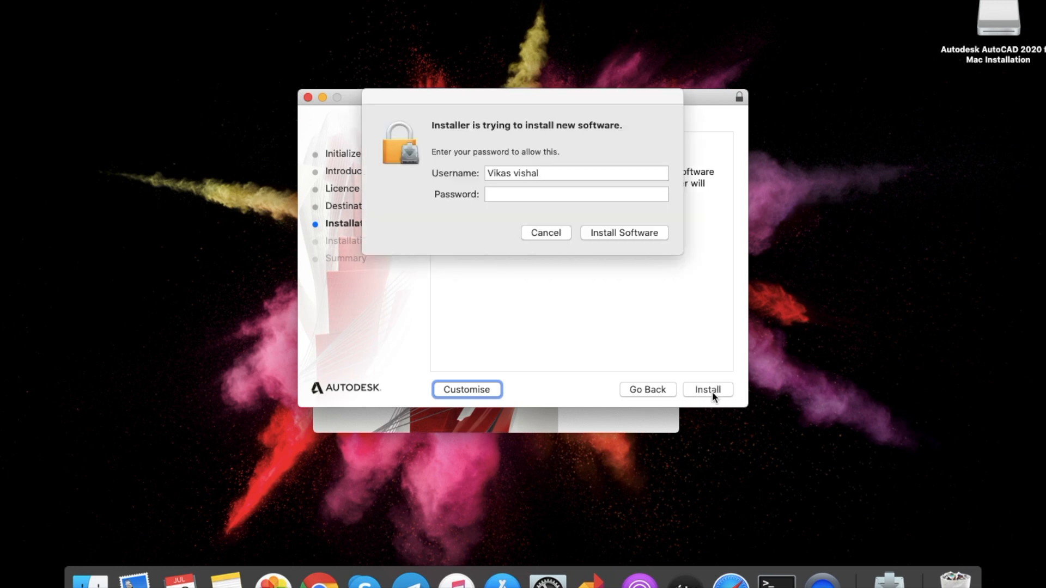
# Enter the Mac account password to authorise installing AutoCAD 2020
pyautogui.write('•')
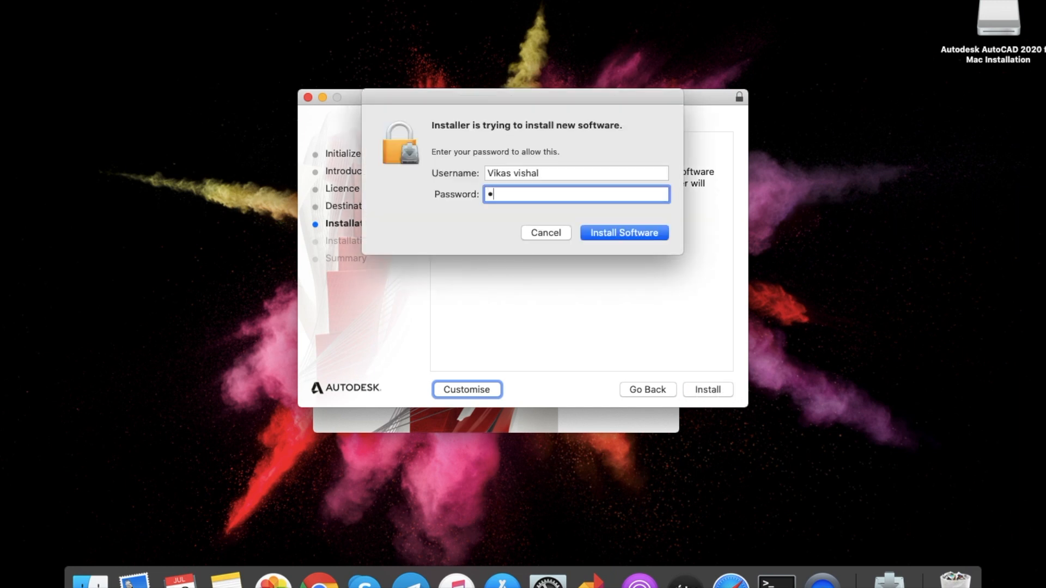
pyautogui.write('•••••')
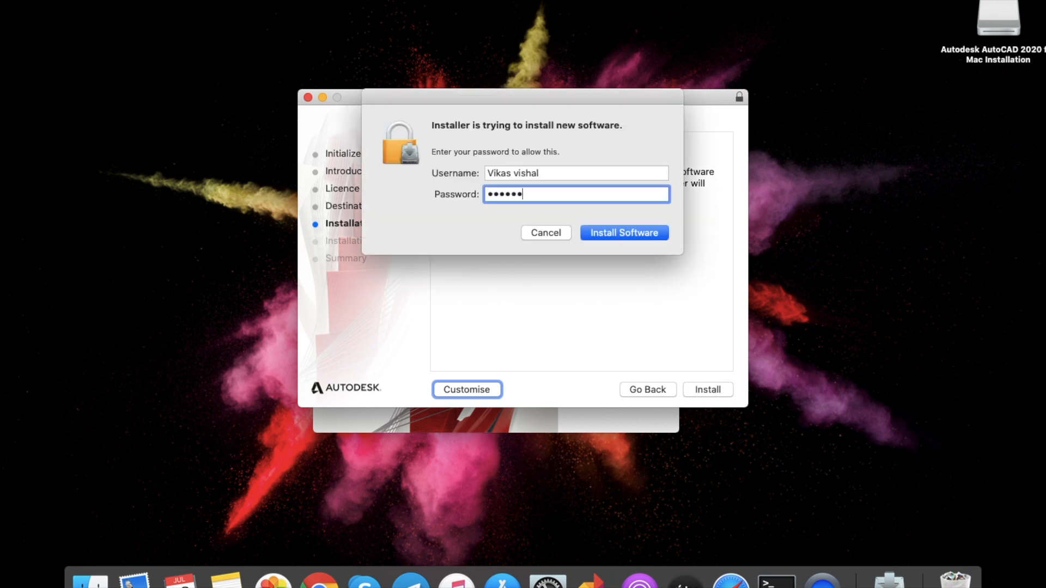
pyautogui.click(622, 232)
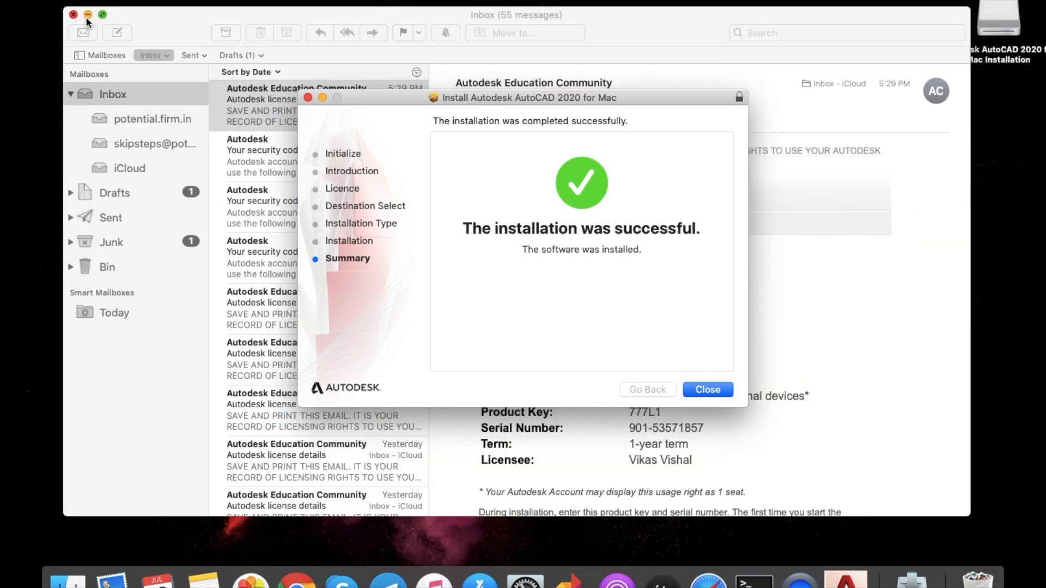
pyautogui.moveTo(757, 401)
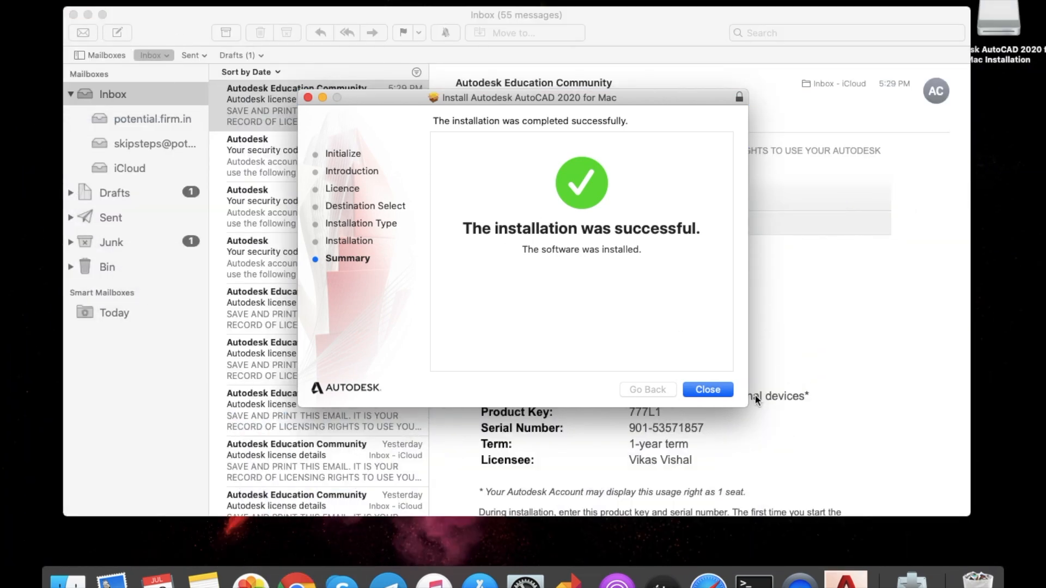
# Close the finished AutoCAD installer and the Finder Downloads window
pyautogui.click(706, 389)
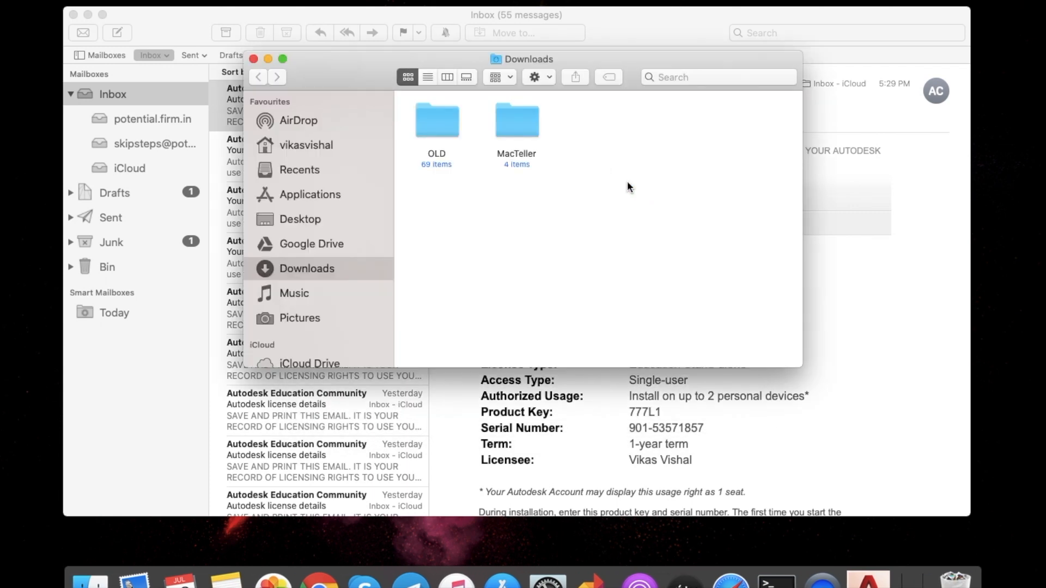
pyautogui.click(253, 59)
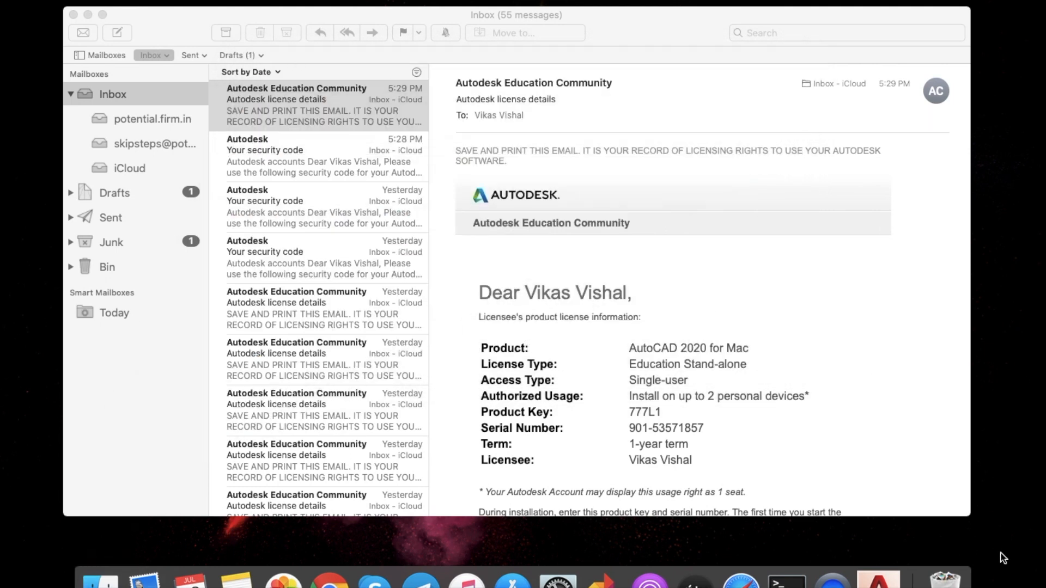
pyautogui.moveTo(877, 570)
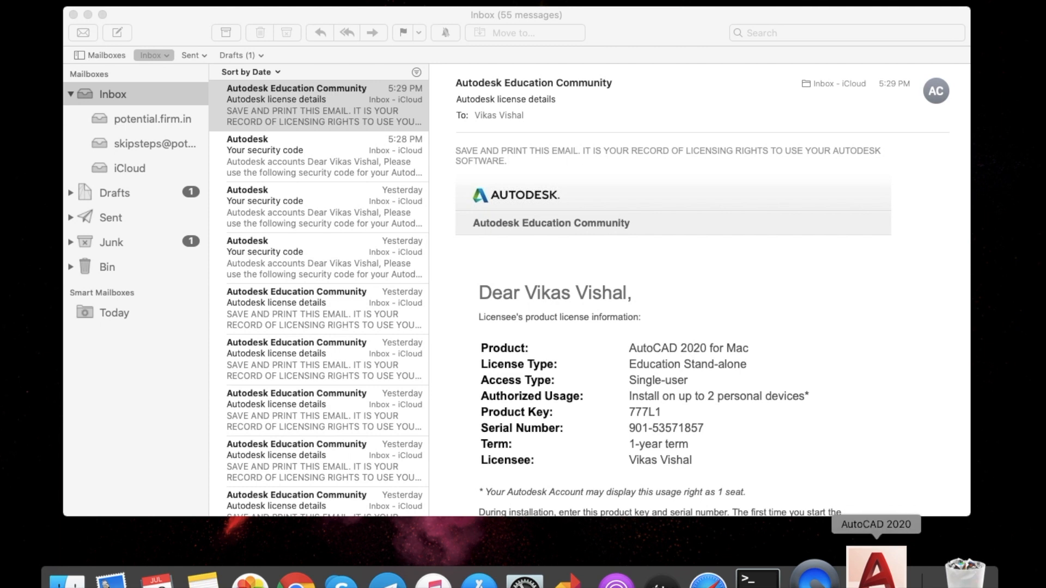
# Launch AutoCAD 2020 from the Dock, migrate AutoCAD 2019 settings, and skip the log
pyautogui.click(876, 567)
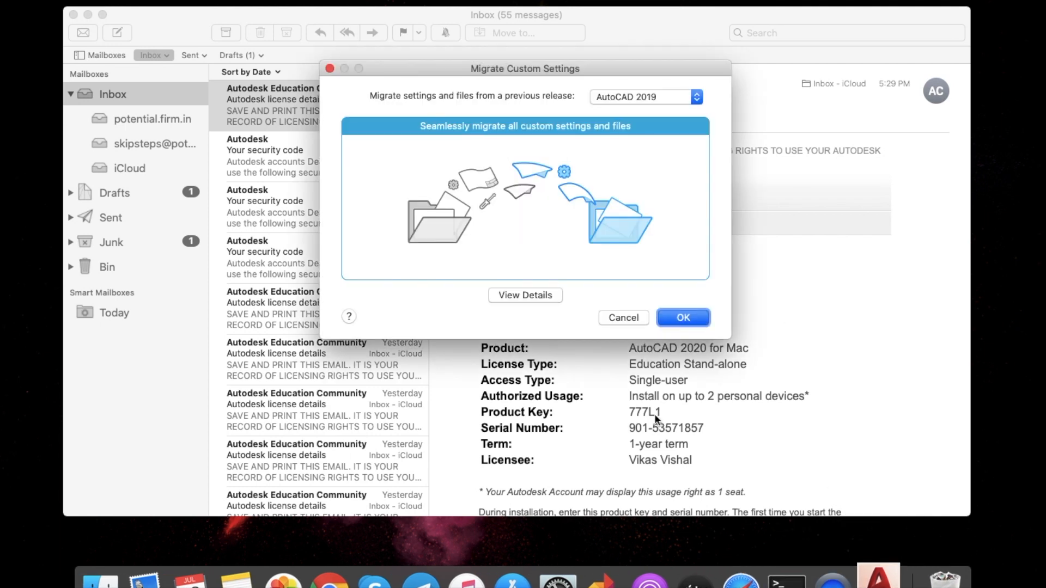
pyautogui.moveTo(689, 316)
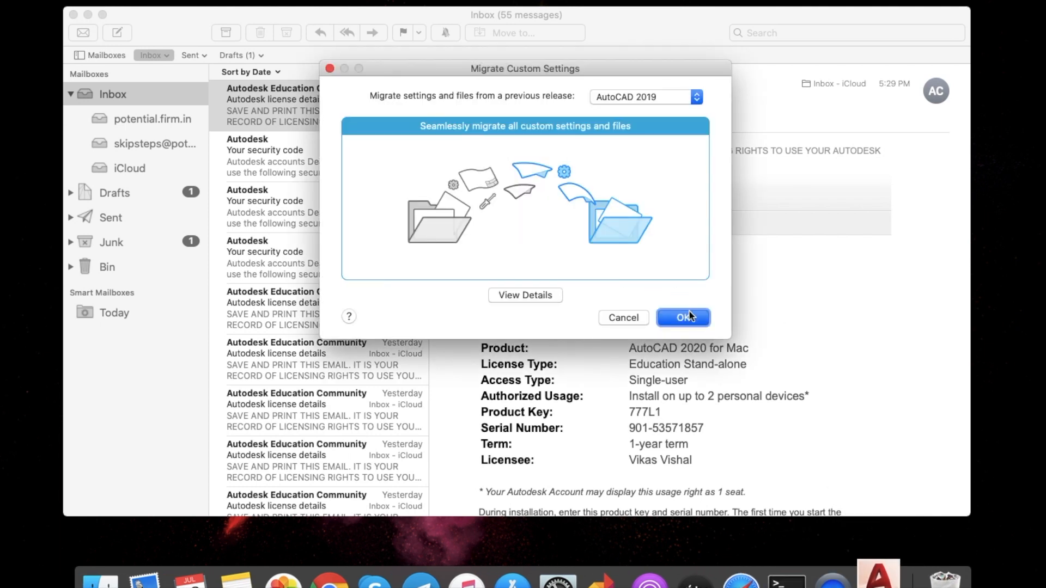
pyautogui.click(683, 317)
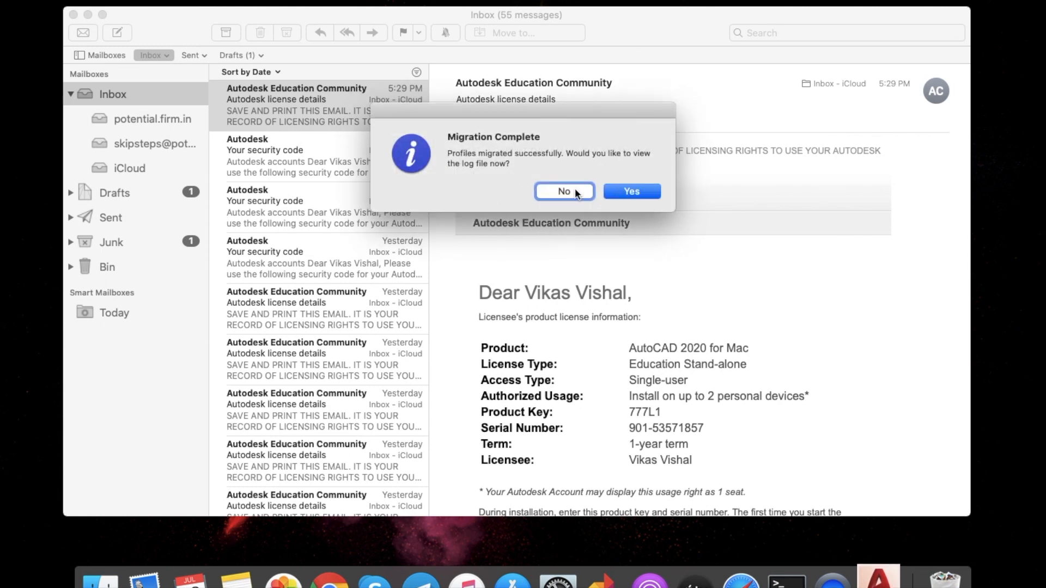
pyautogui.click(563, 191)
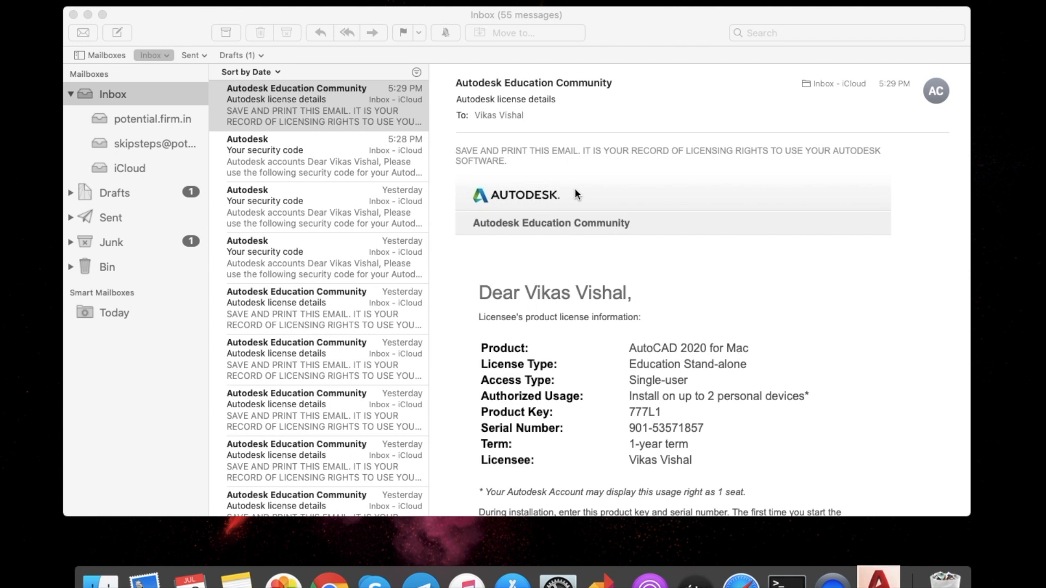
pyautogui.click(877, 577)
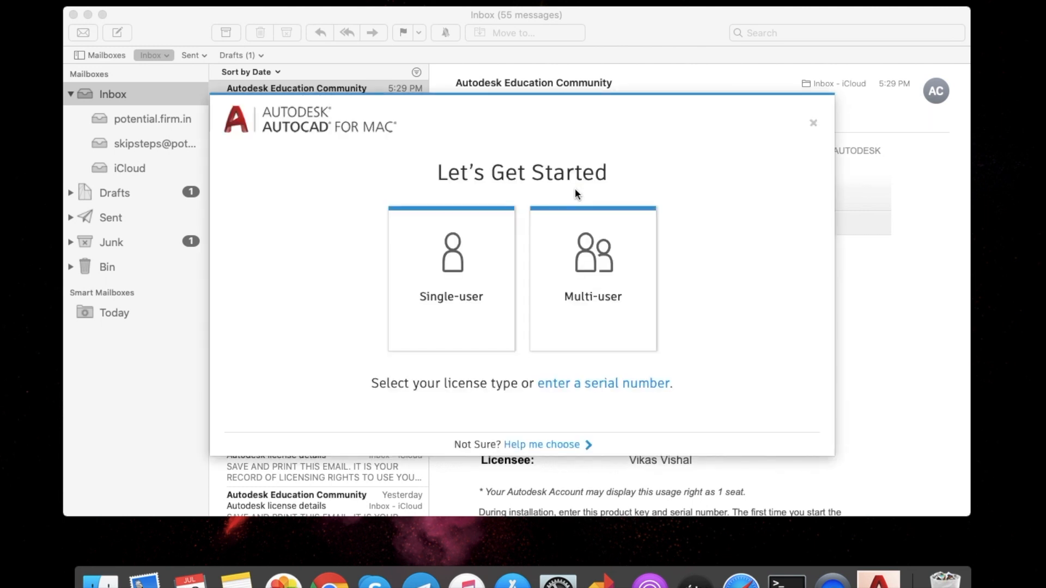
# Choose the 'enter a serial number' licensing option on Let's Get Started
pyautogui.click(450, 278)
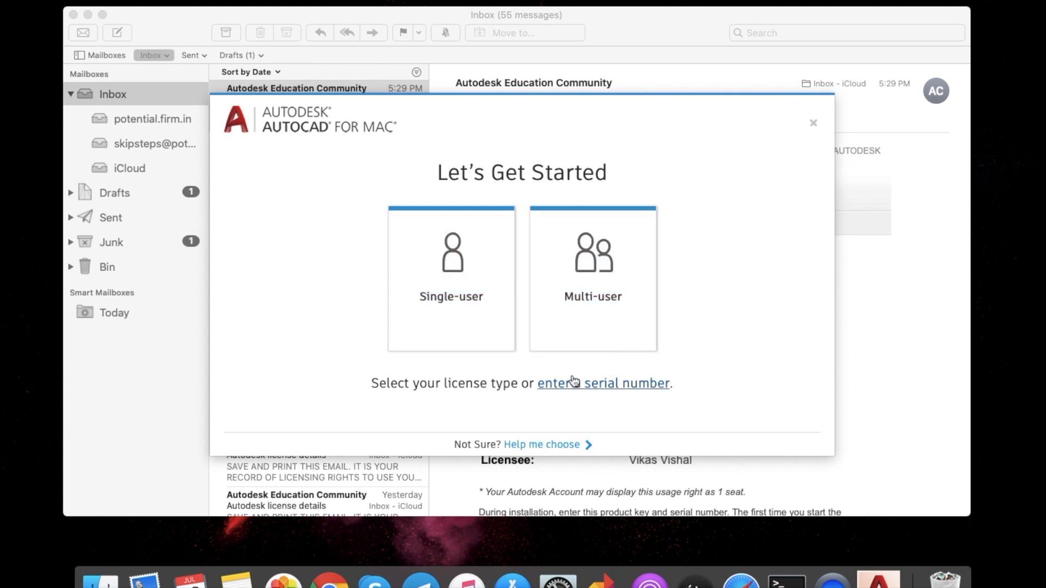
pyautogui.click(813, 122)
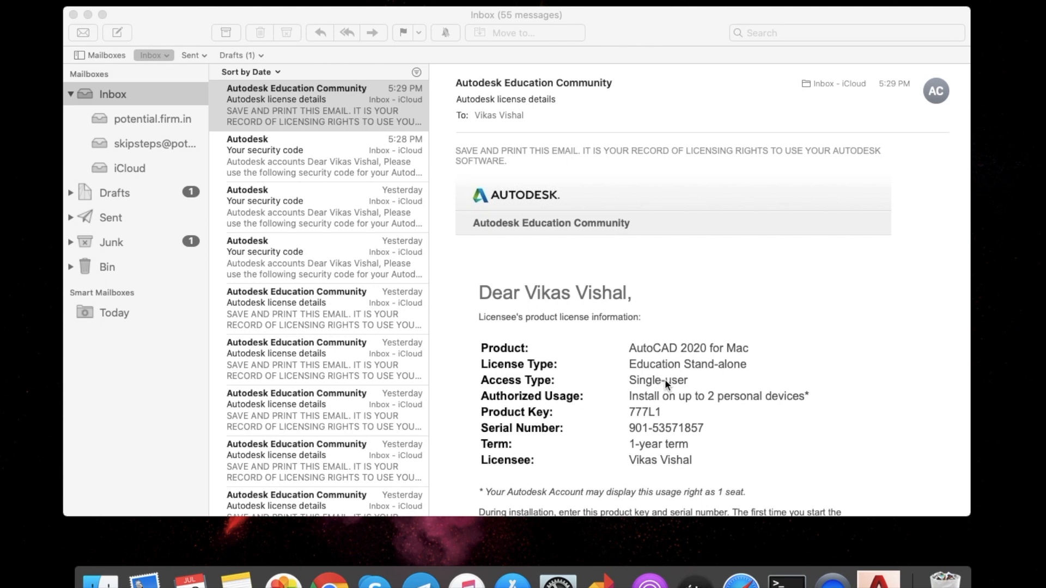
pyautogui.moveTo(681, 408)
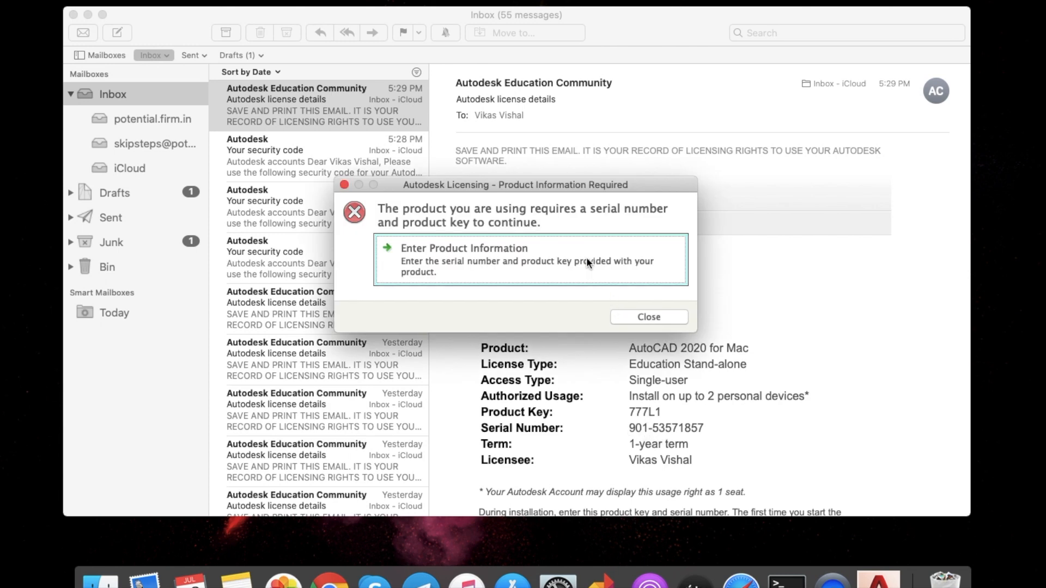
pyautogui.click(530, 258)
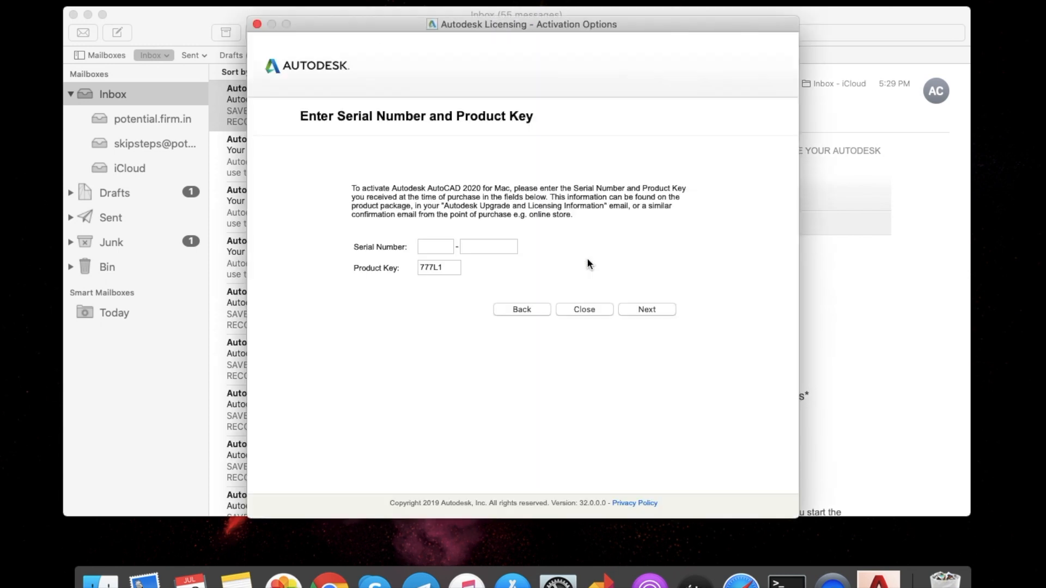
pyautogui.moveTo(484, 89)
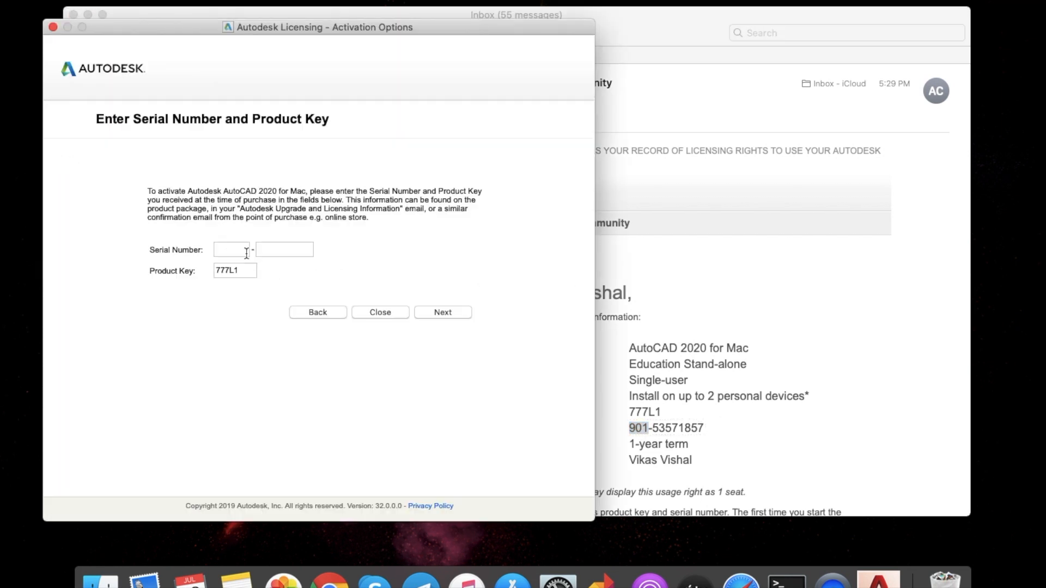
pyautogui.click(231, 250)
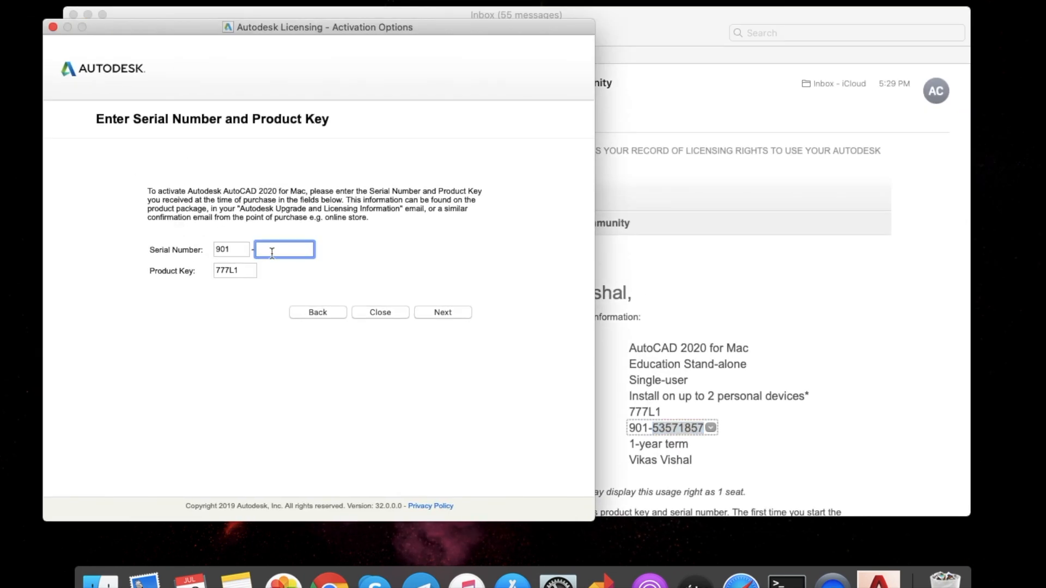
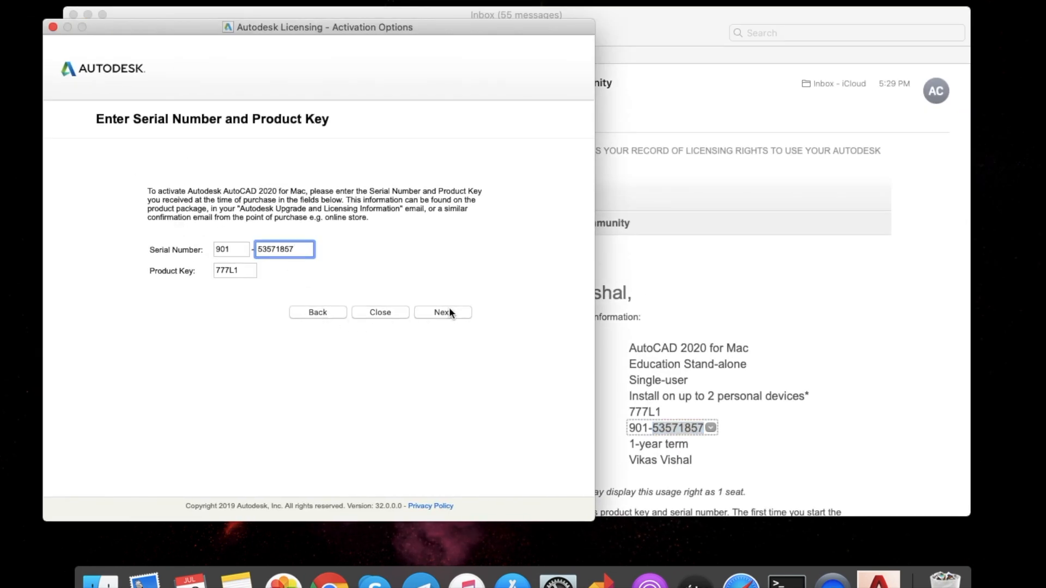
pyautogui.click(441, 312)
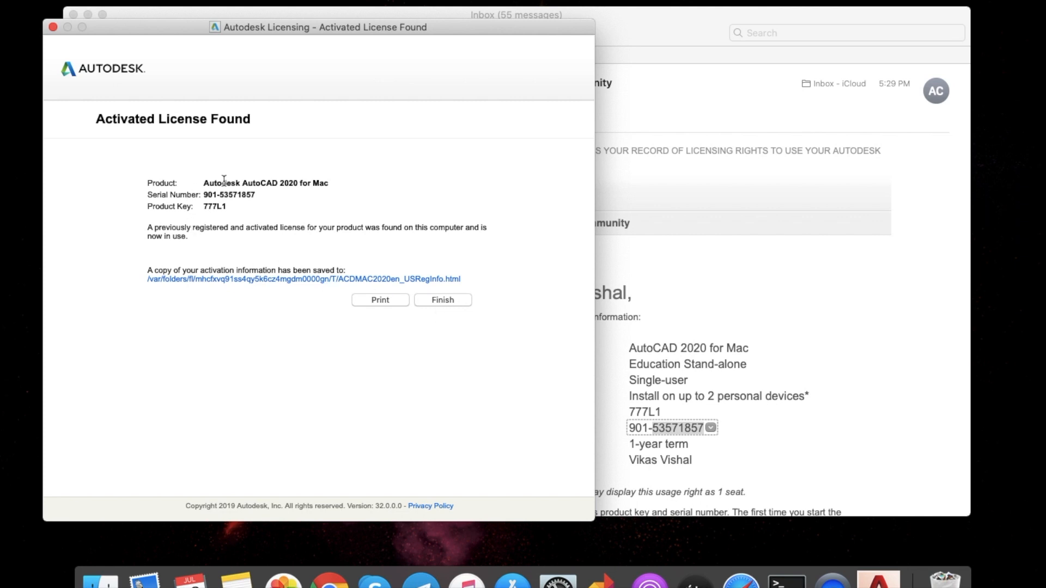
pyautogui.moveTo(203, 232)
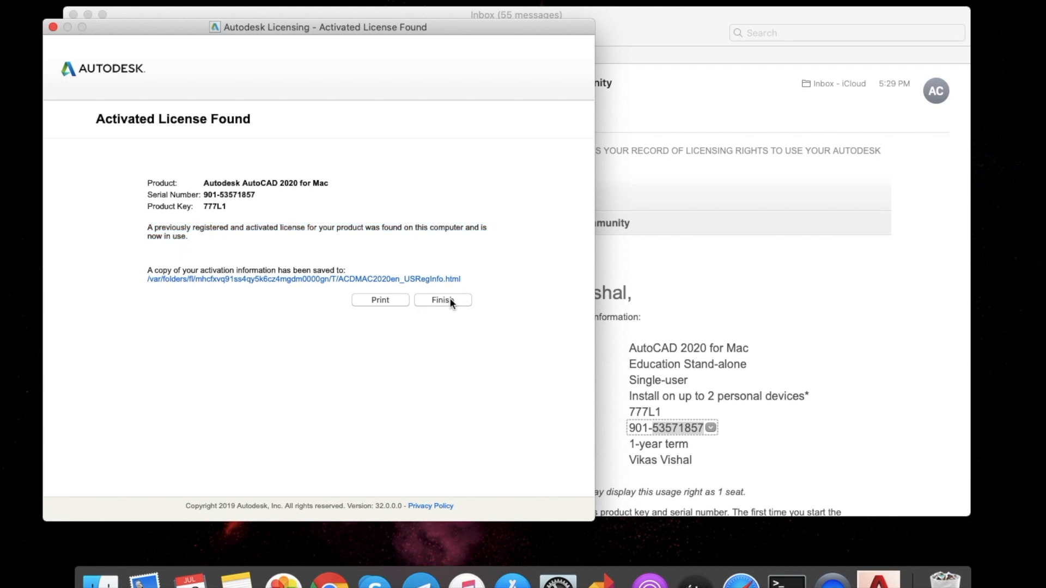
# Finish licence activation and relaunch AutoCAD 2020 from the Dock on blank Drawing1
pyautogui.click(443, 299)
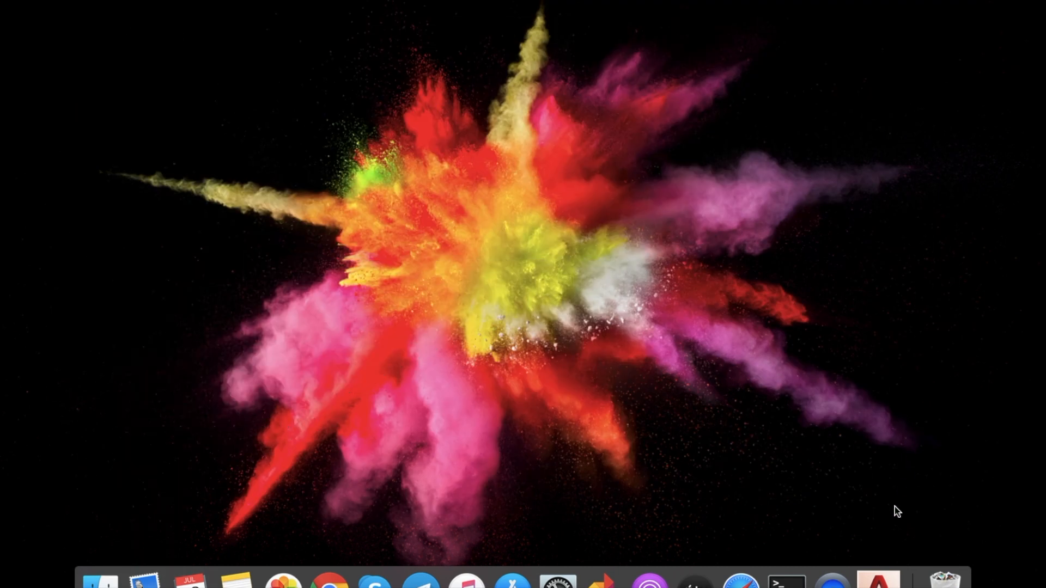
pyautogui.moveTo(874, 575)
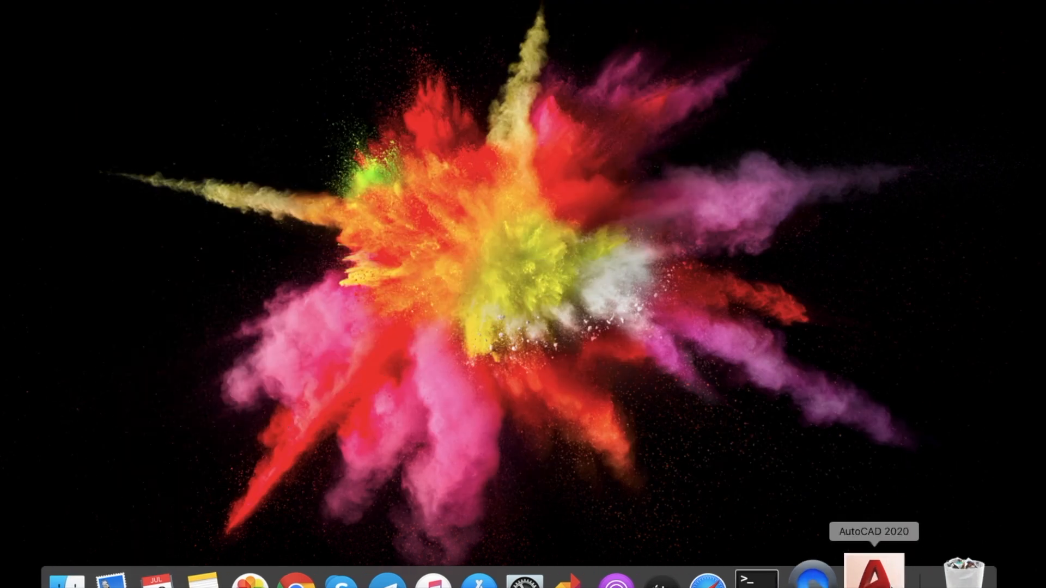
pyautogui.moveTo(845, 398)
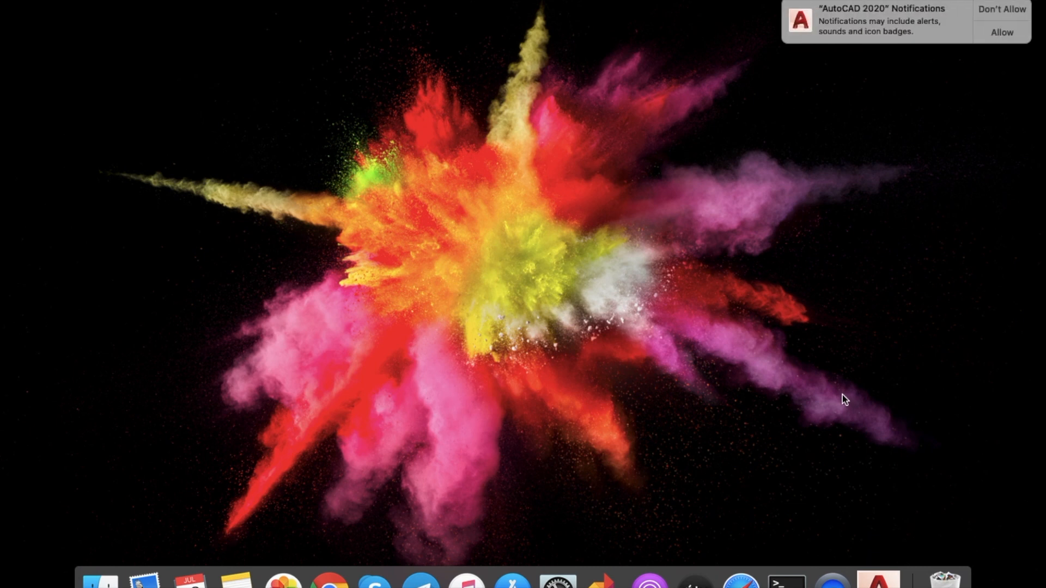
pyautogui.click(877, 580)
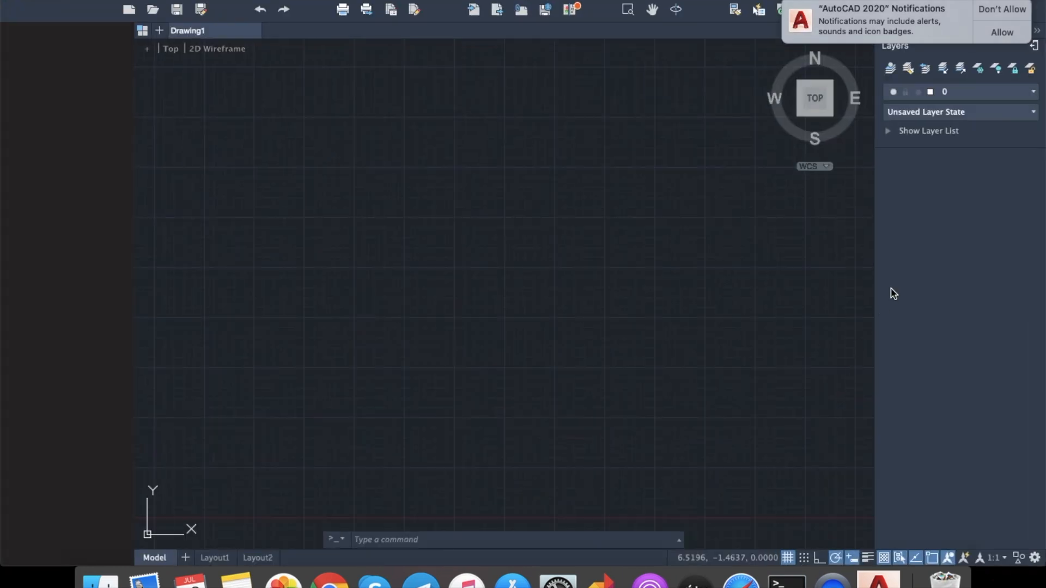